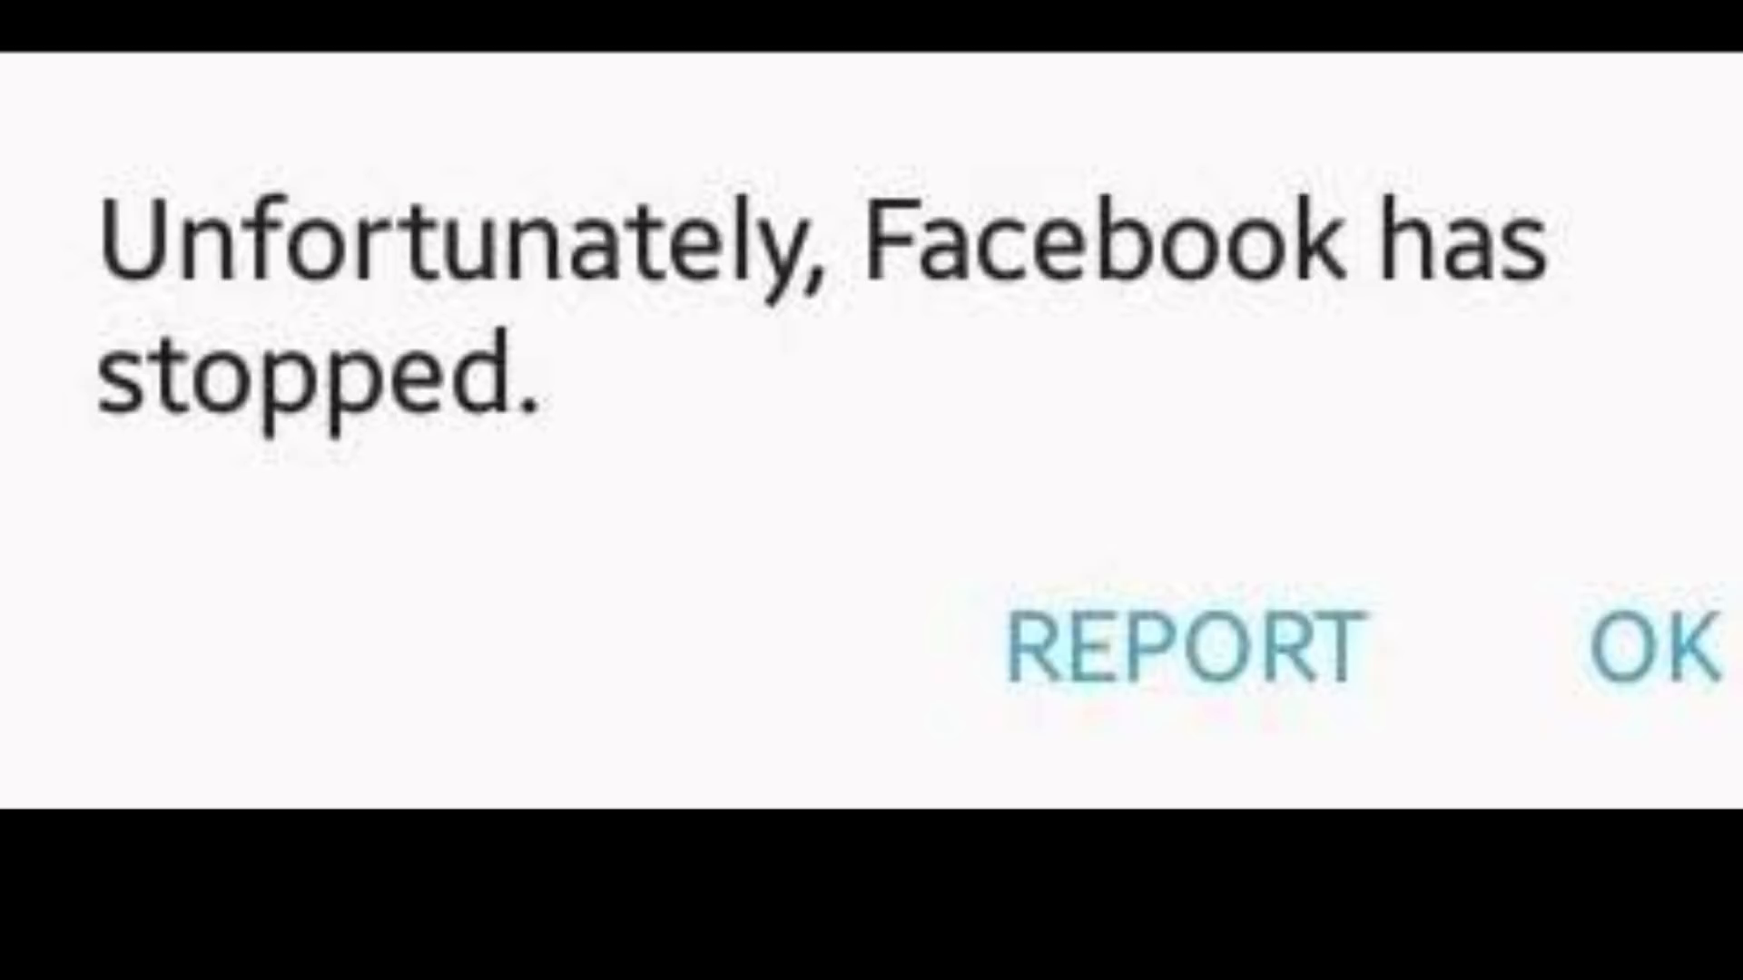
Step: Dismiss the 'Facebook has stopped' dialog and scroll the Settings list to the Apps area
click(1655, 646)
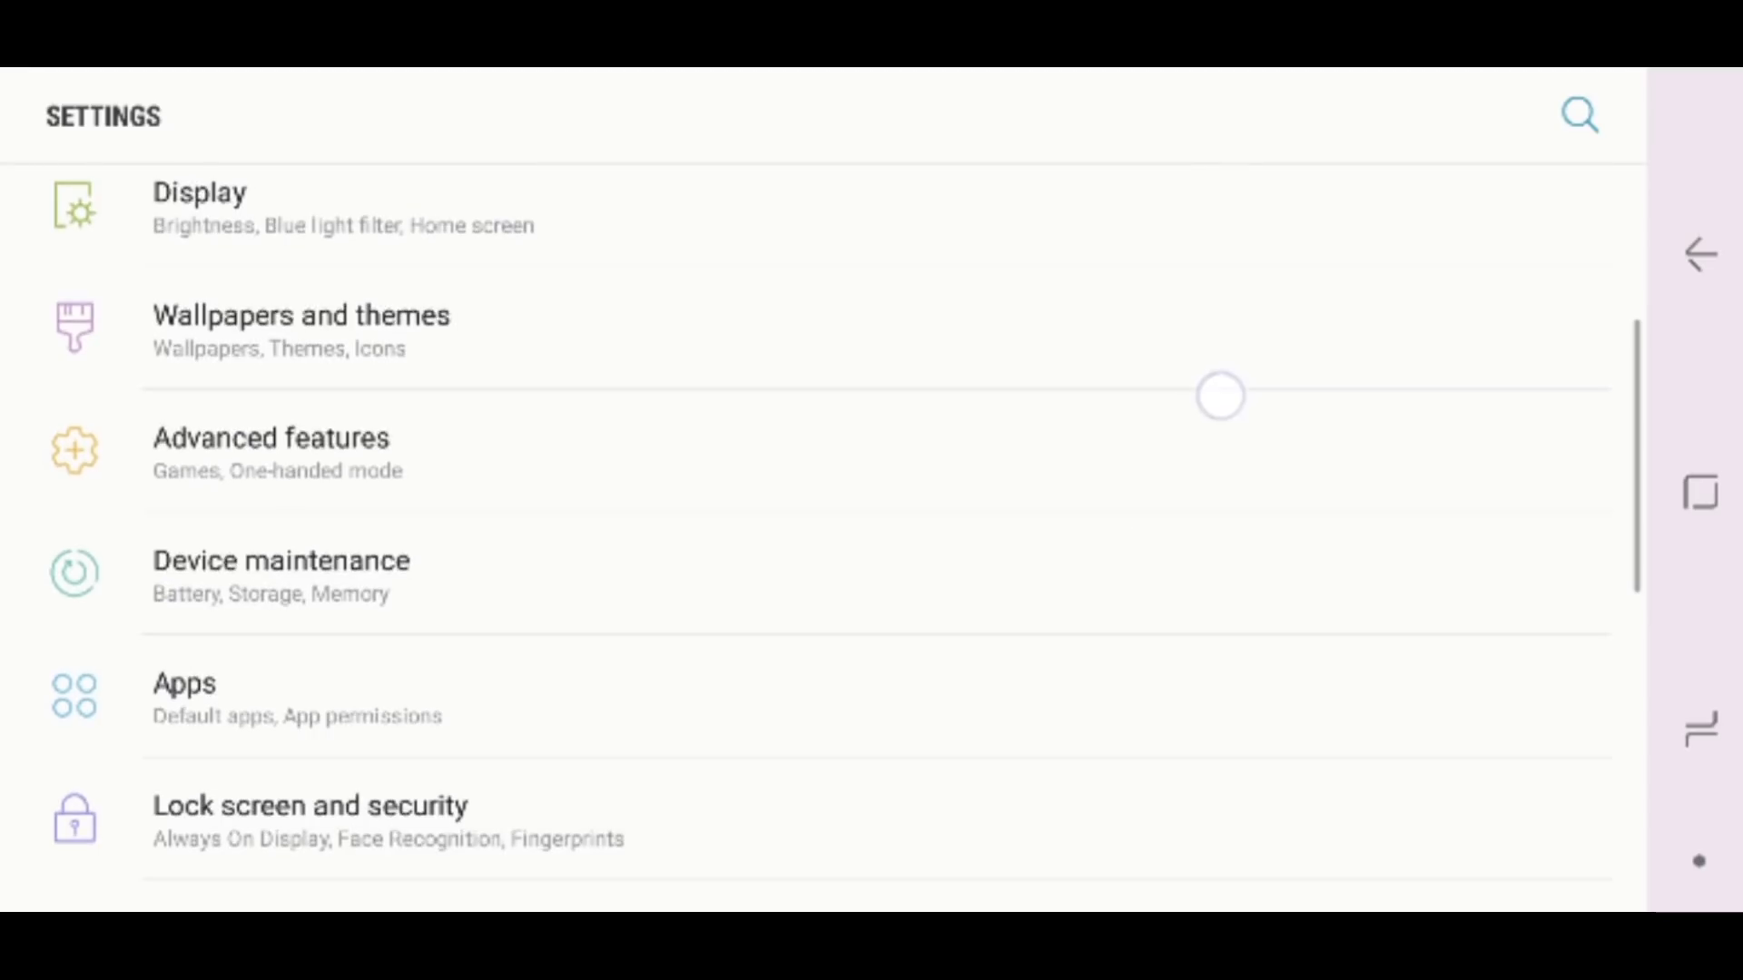
scroll(down, 3)
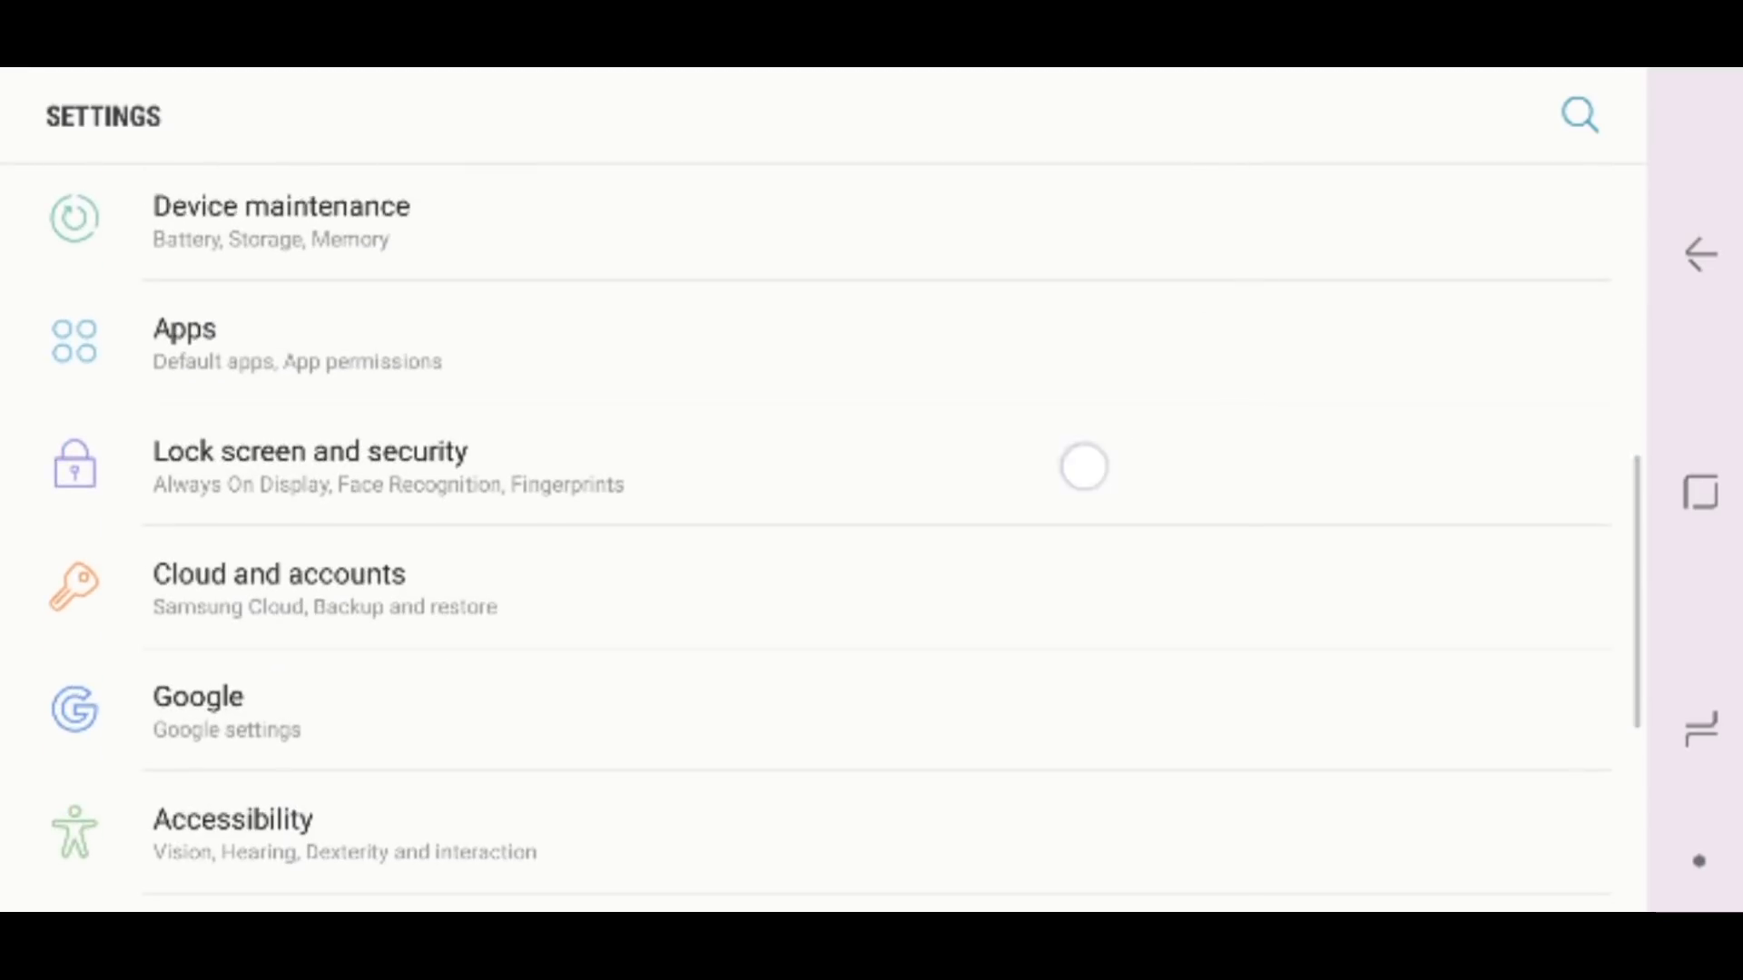
scroll(down, 3)
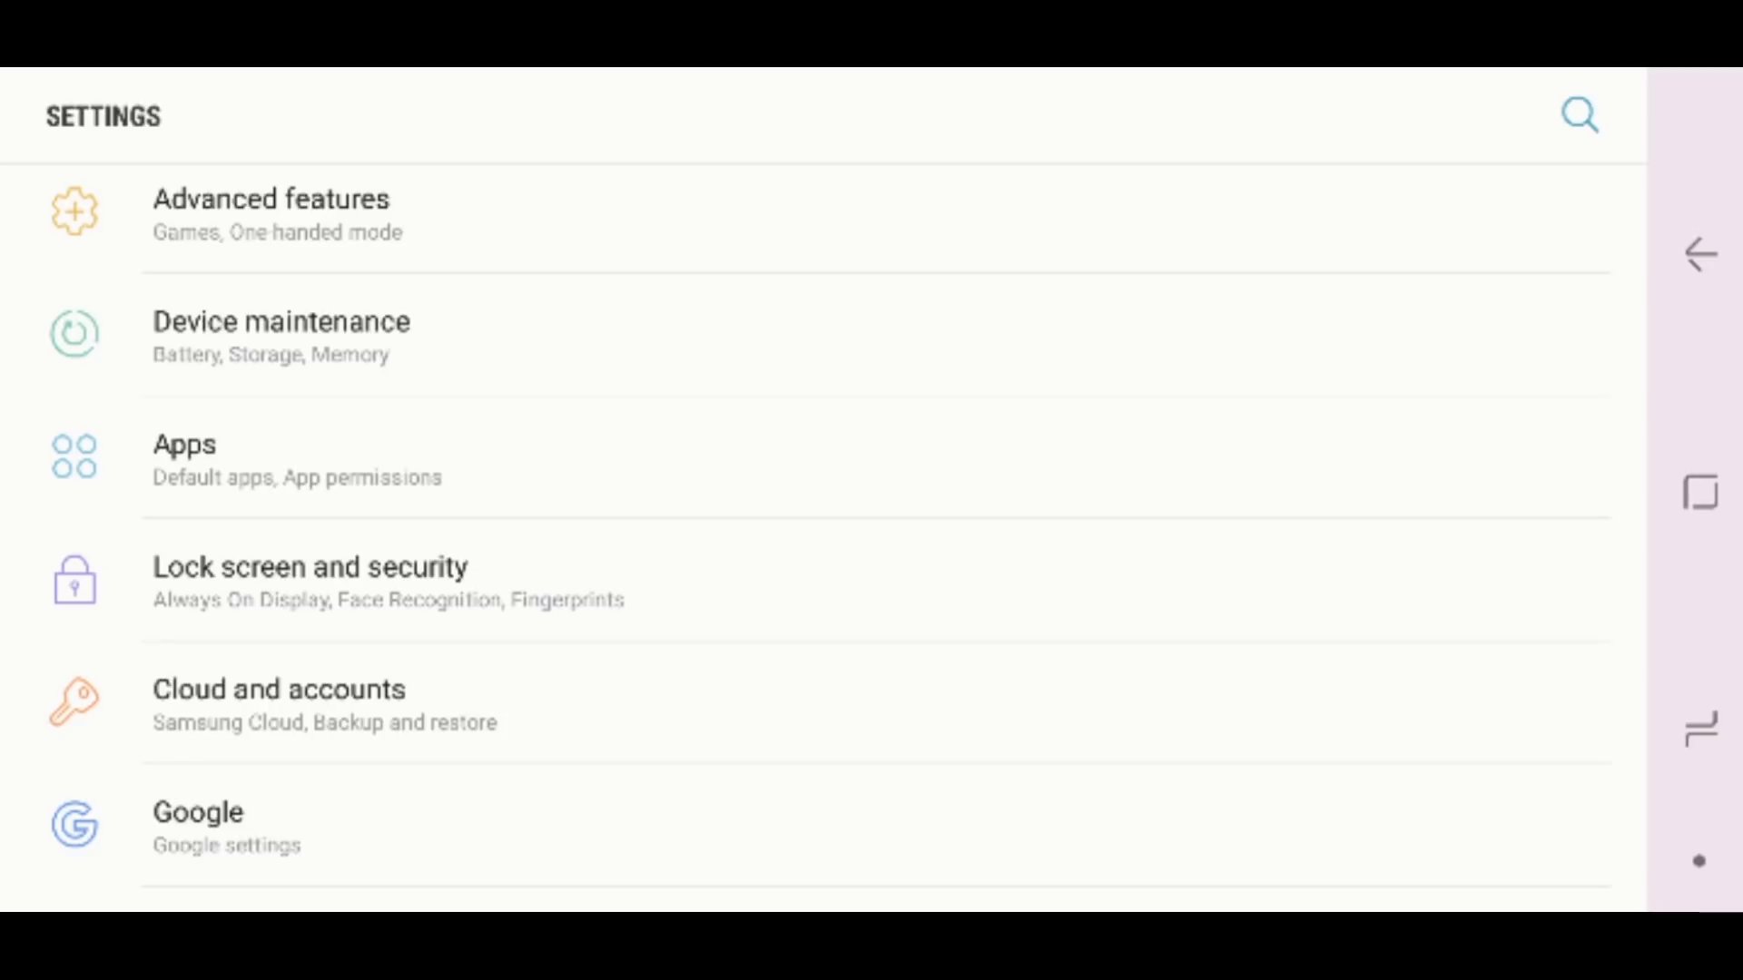
Step: From the Apps list, find Facebook and bring up its App info page
click(185, 443)
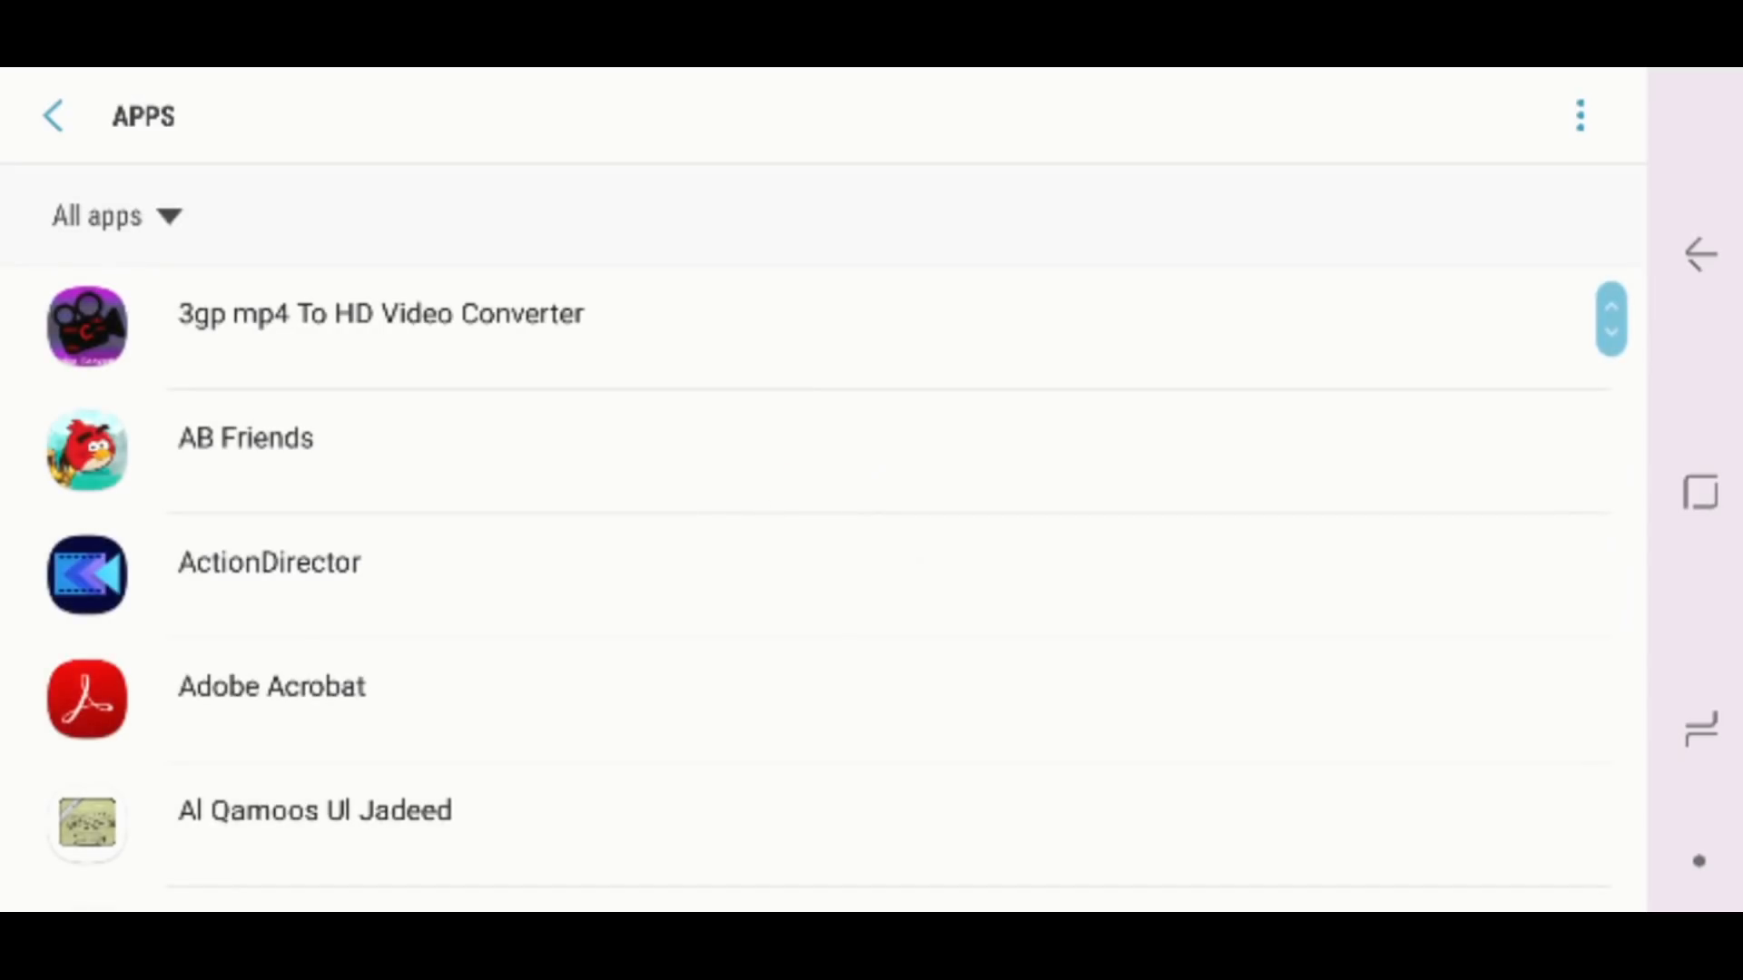
scroll(down, 3)
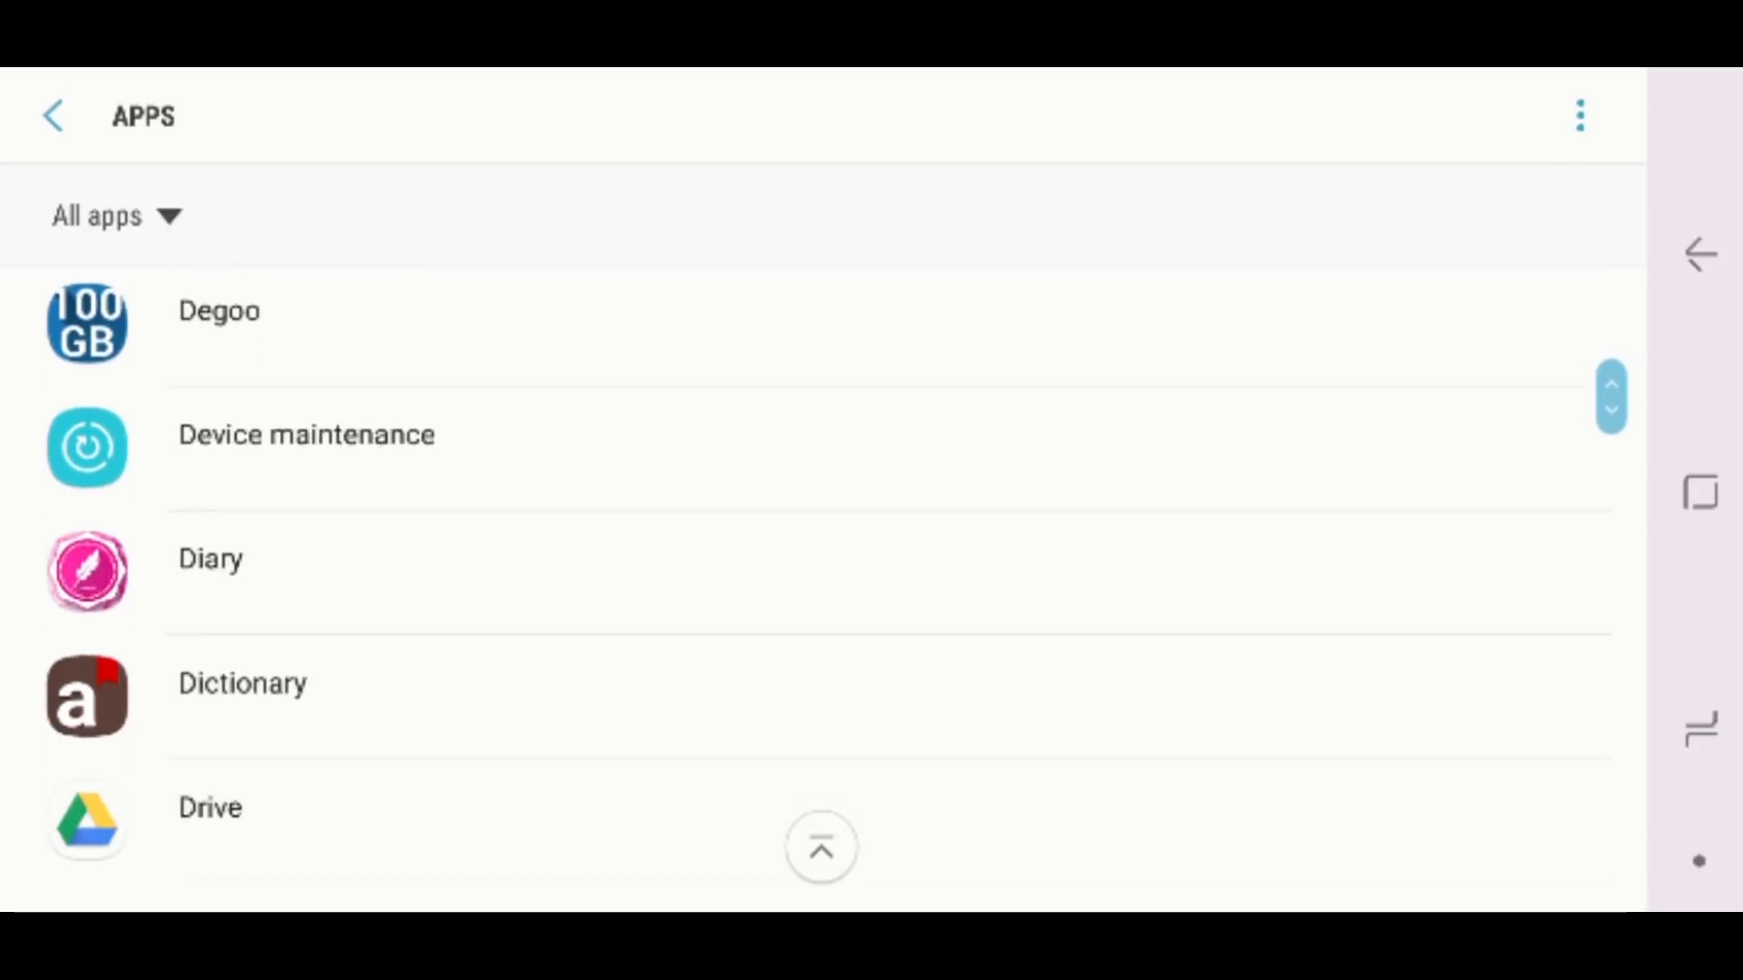
scroll(down, 3)
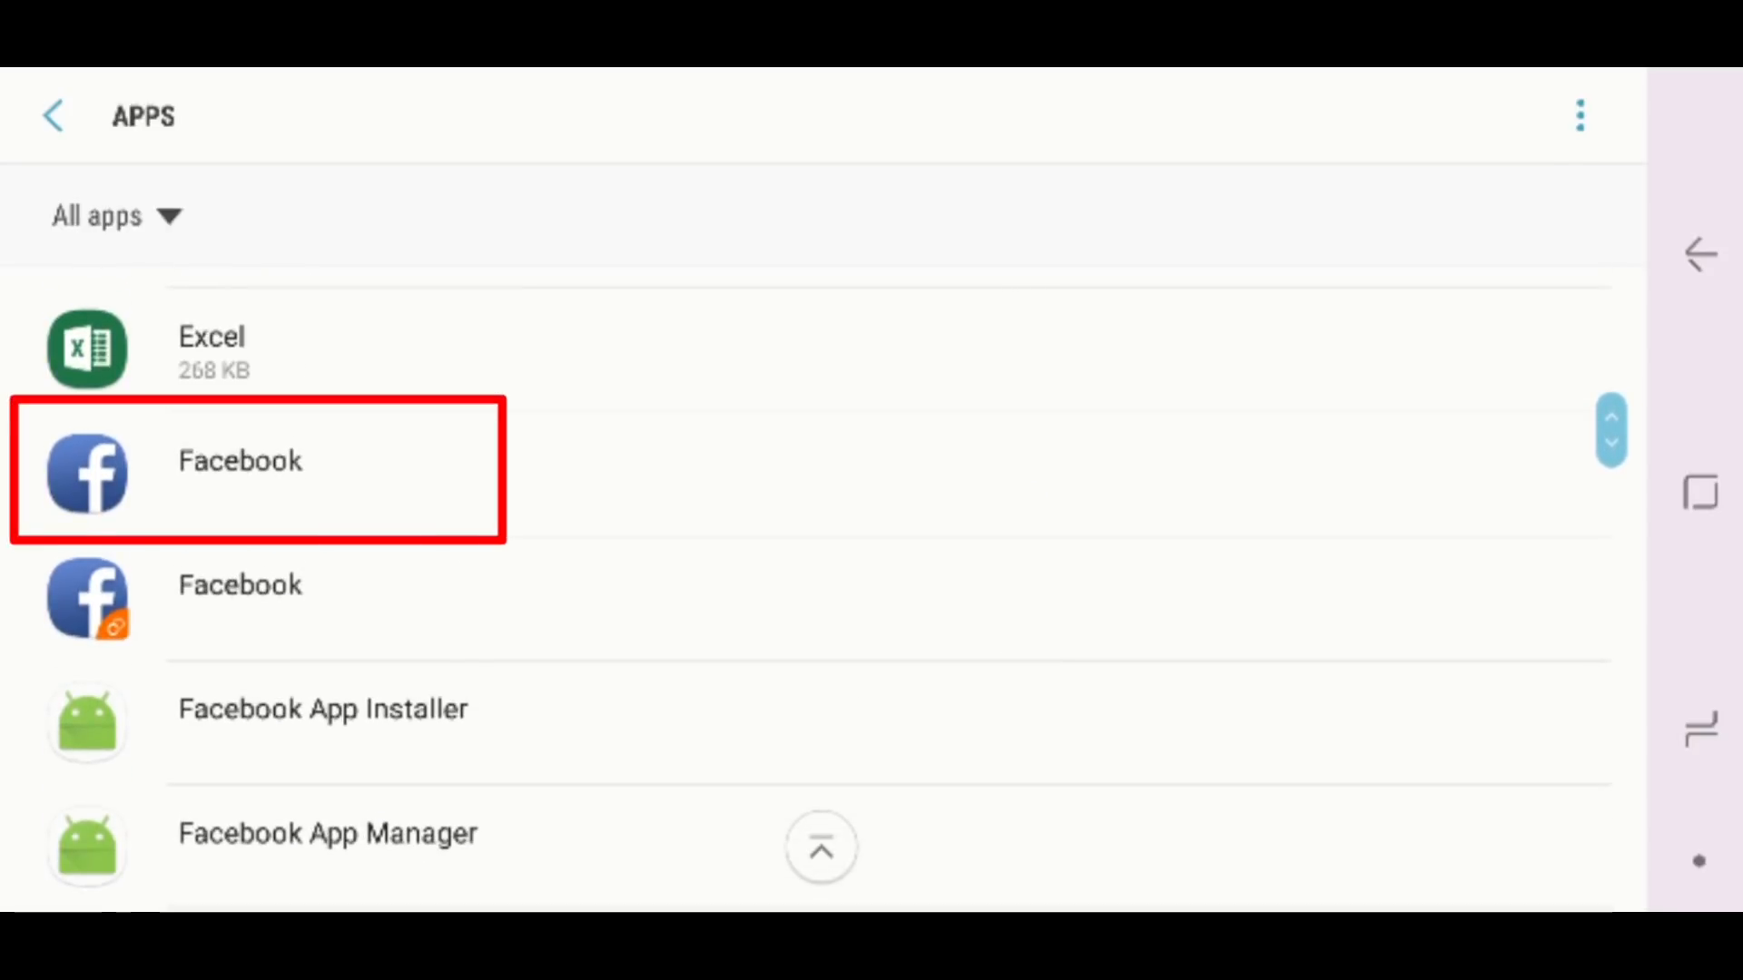
click(239, 459)
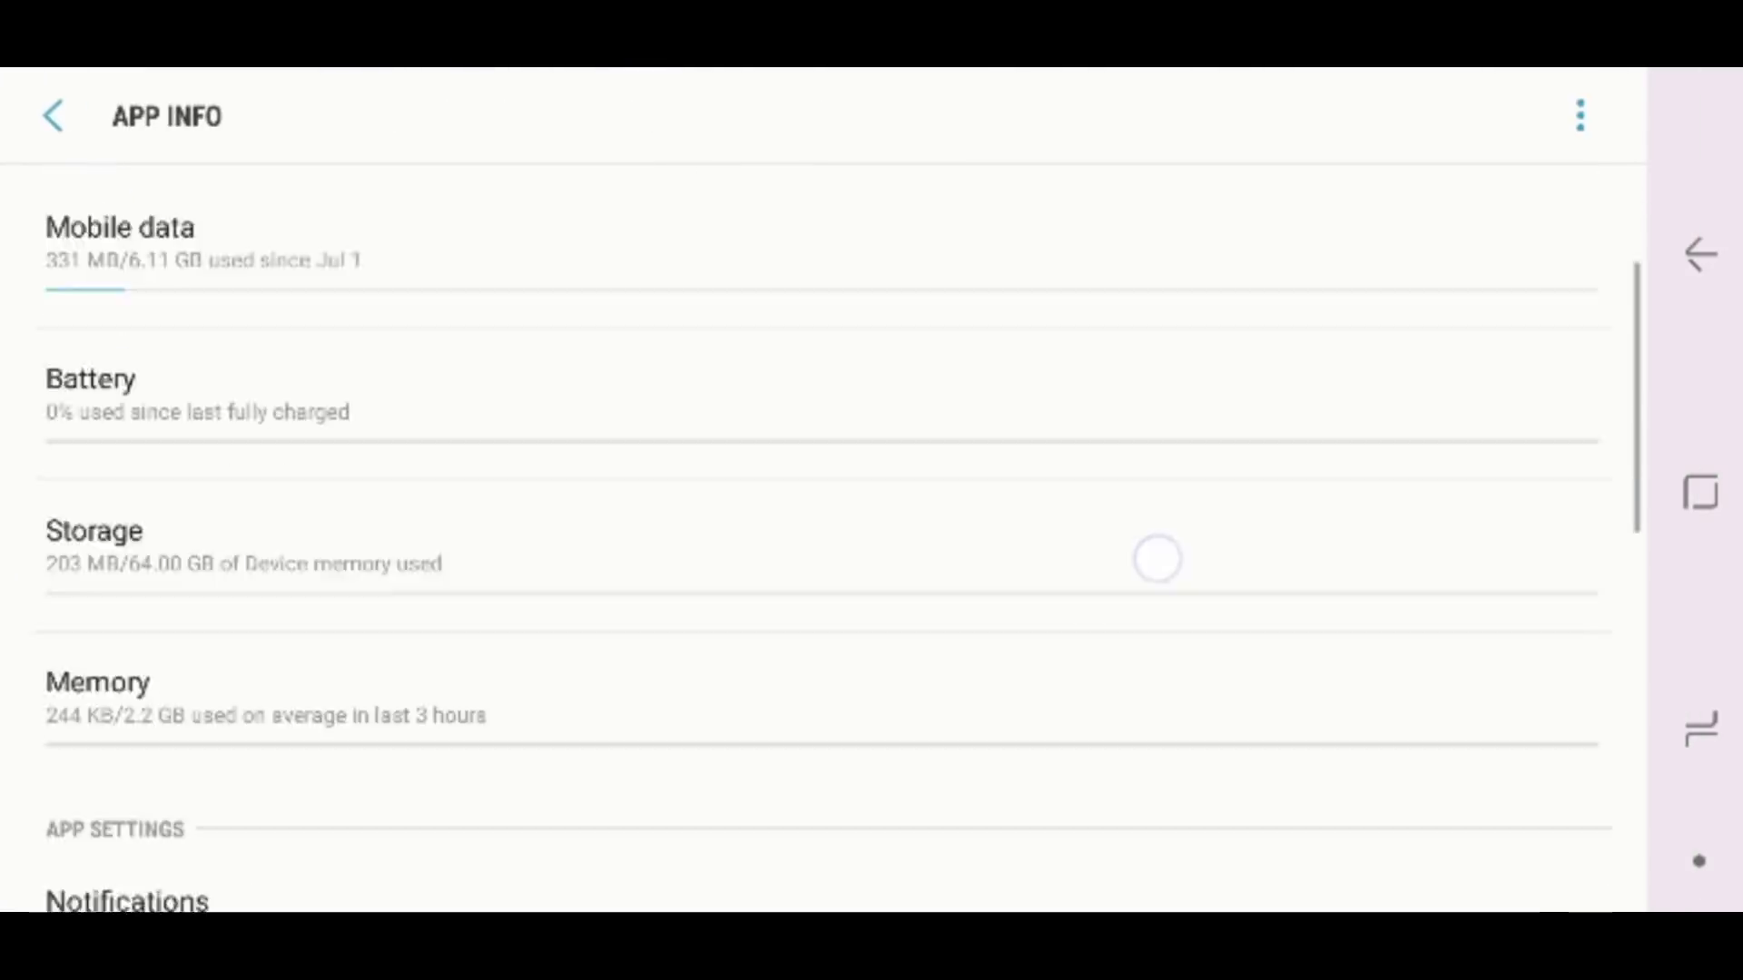
scroll(down, 3)
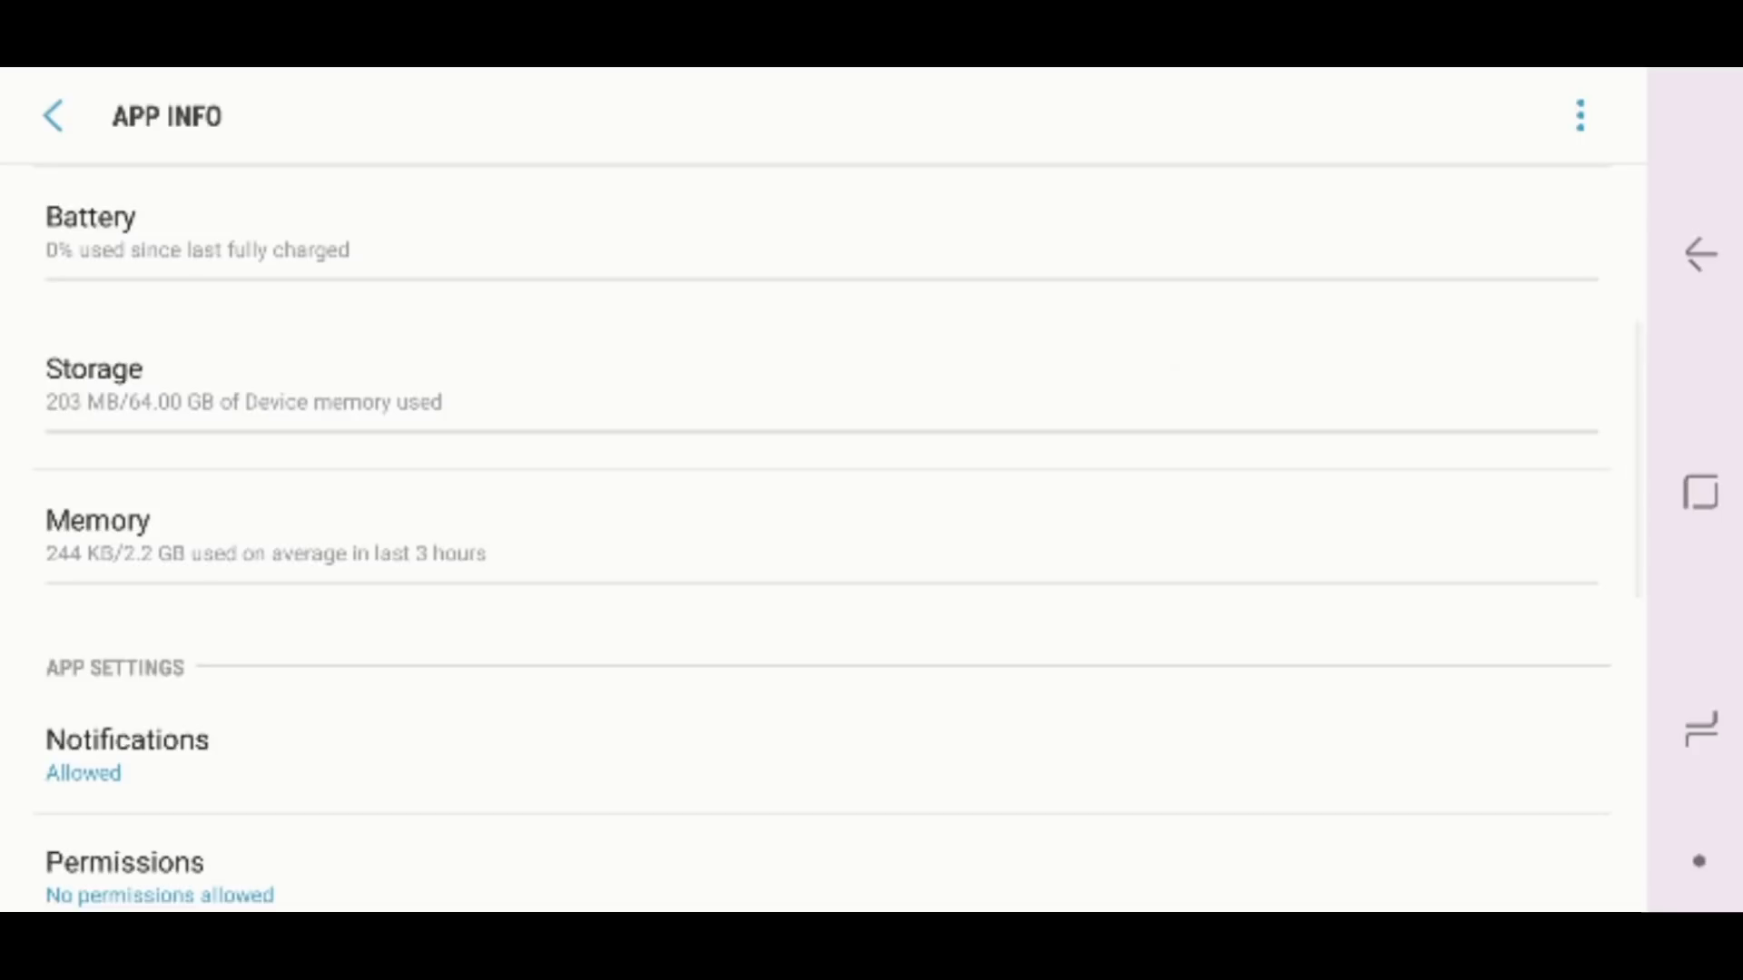
Step: In Facebook's Storage details, clear the cached files
click(277, 385)
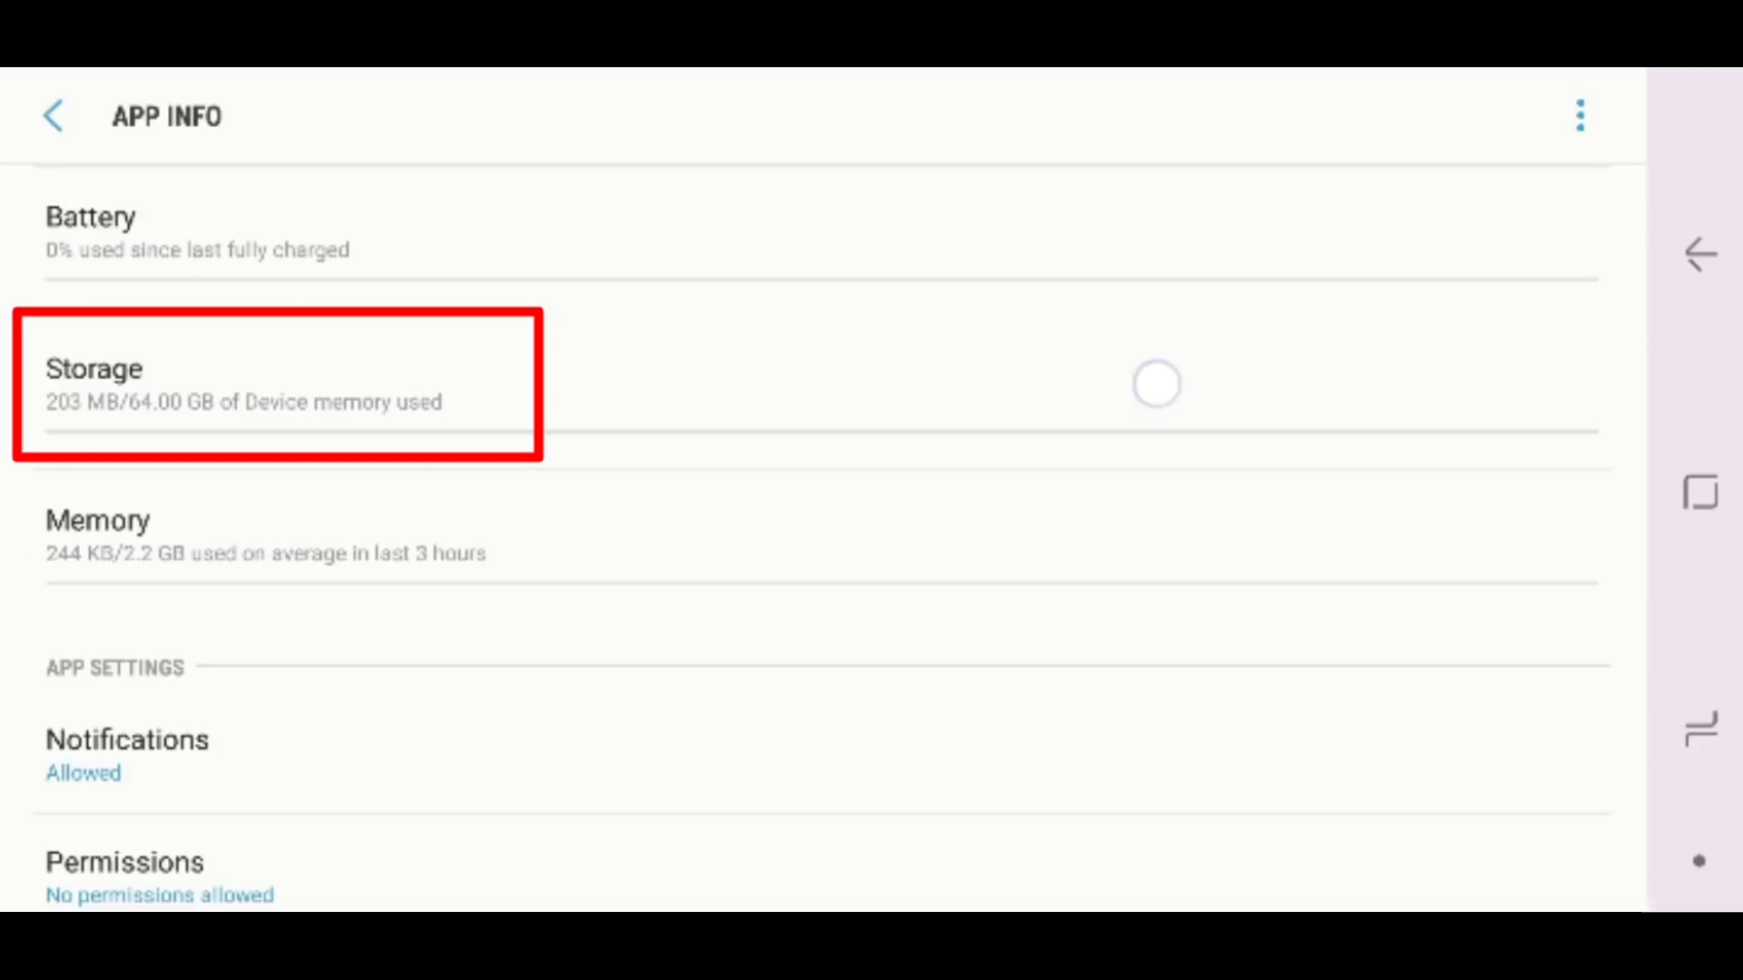
click(278, 385)
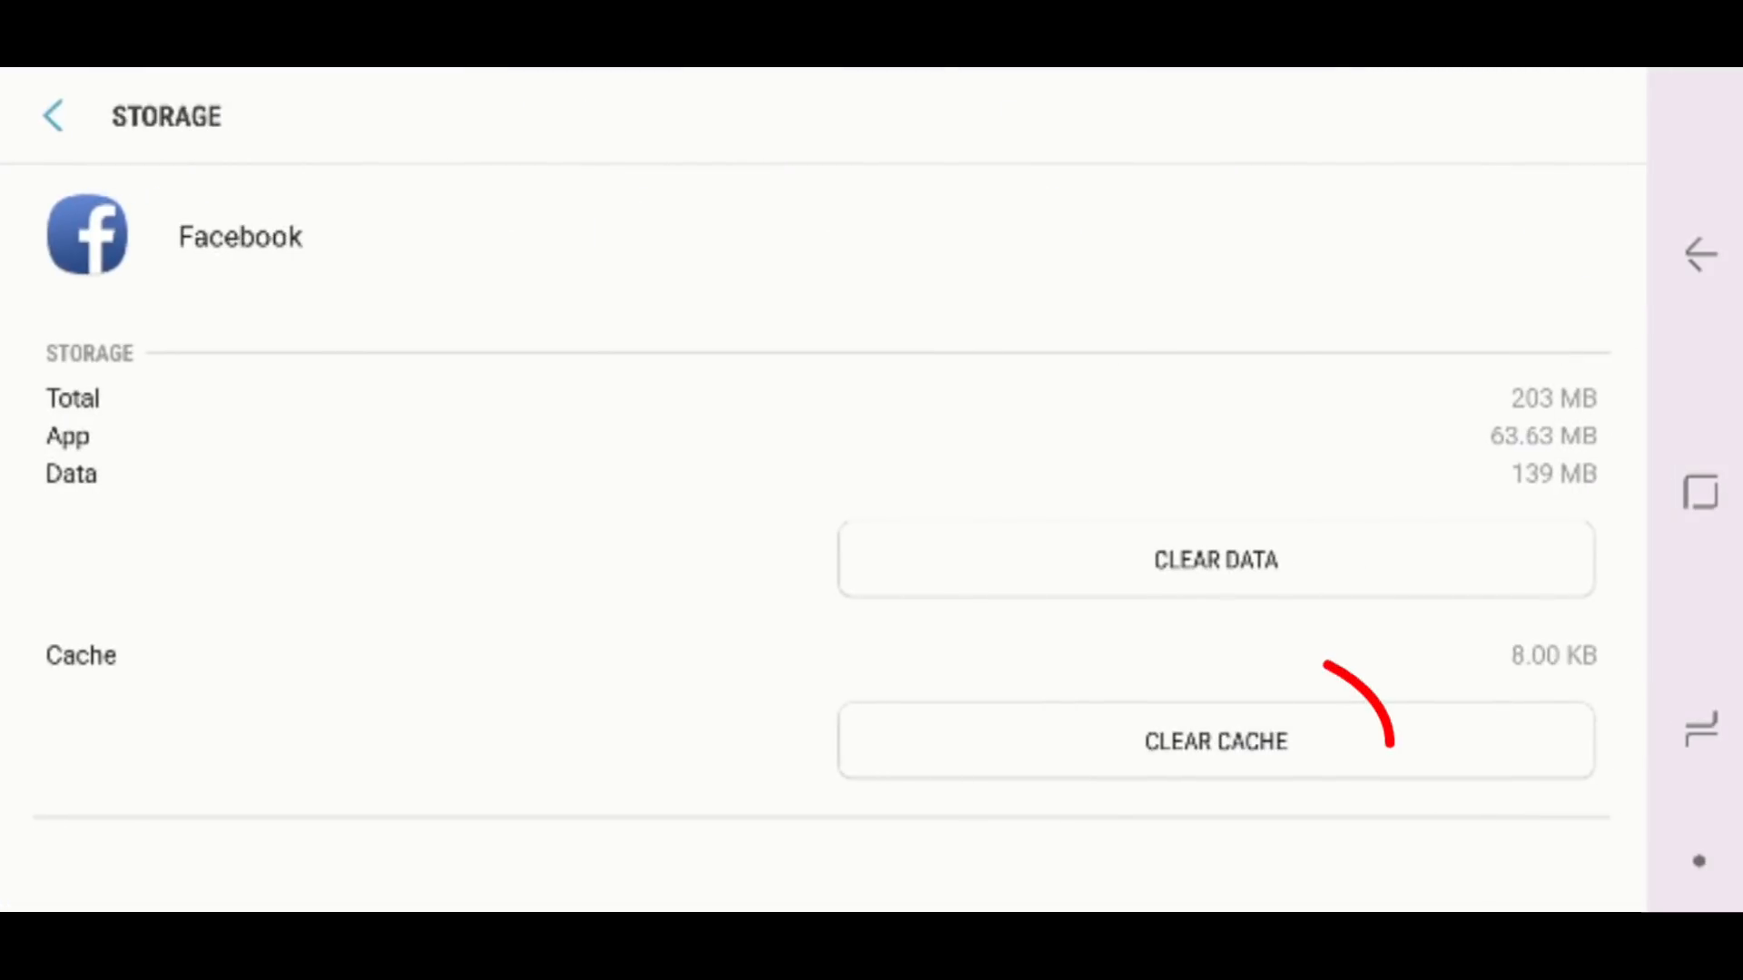
click(1214, 741)
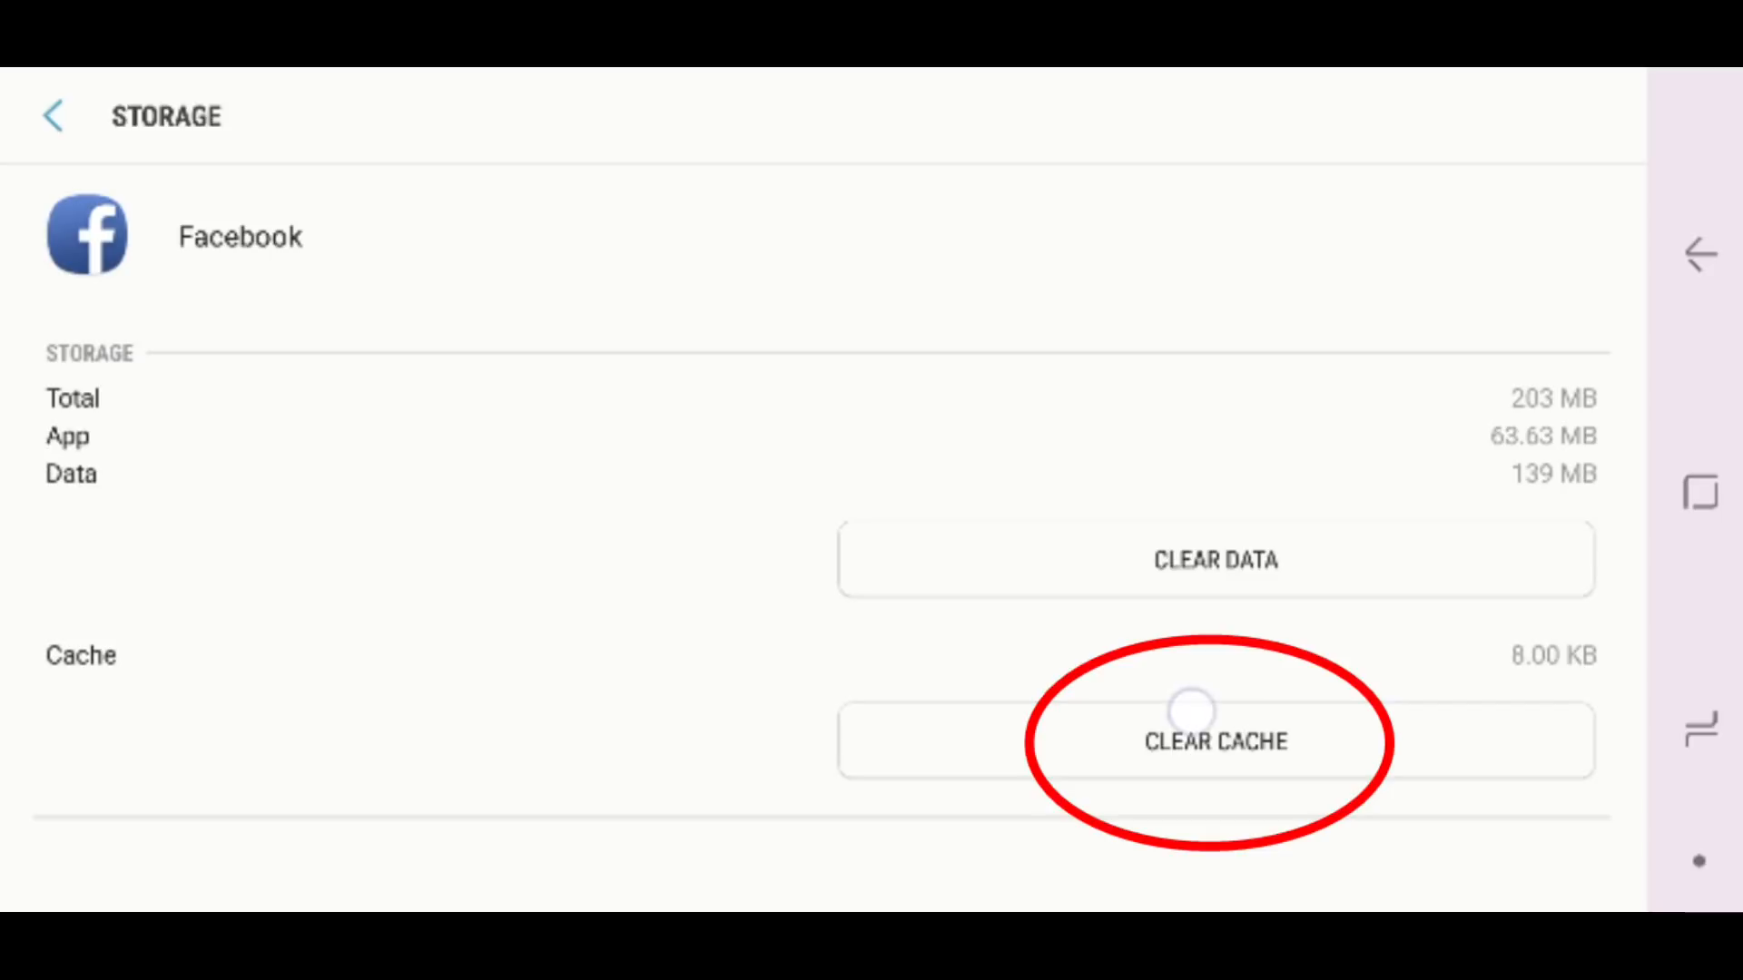
click(1214, 740)
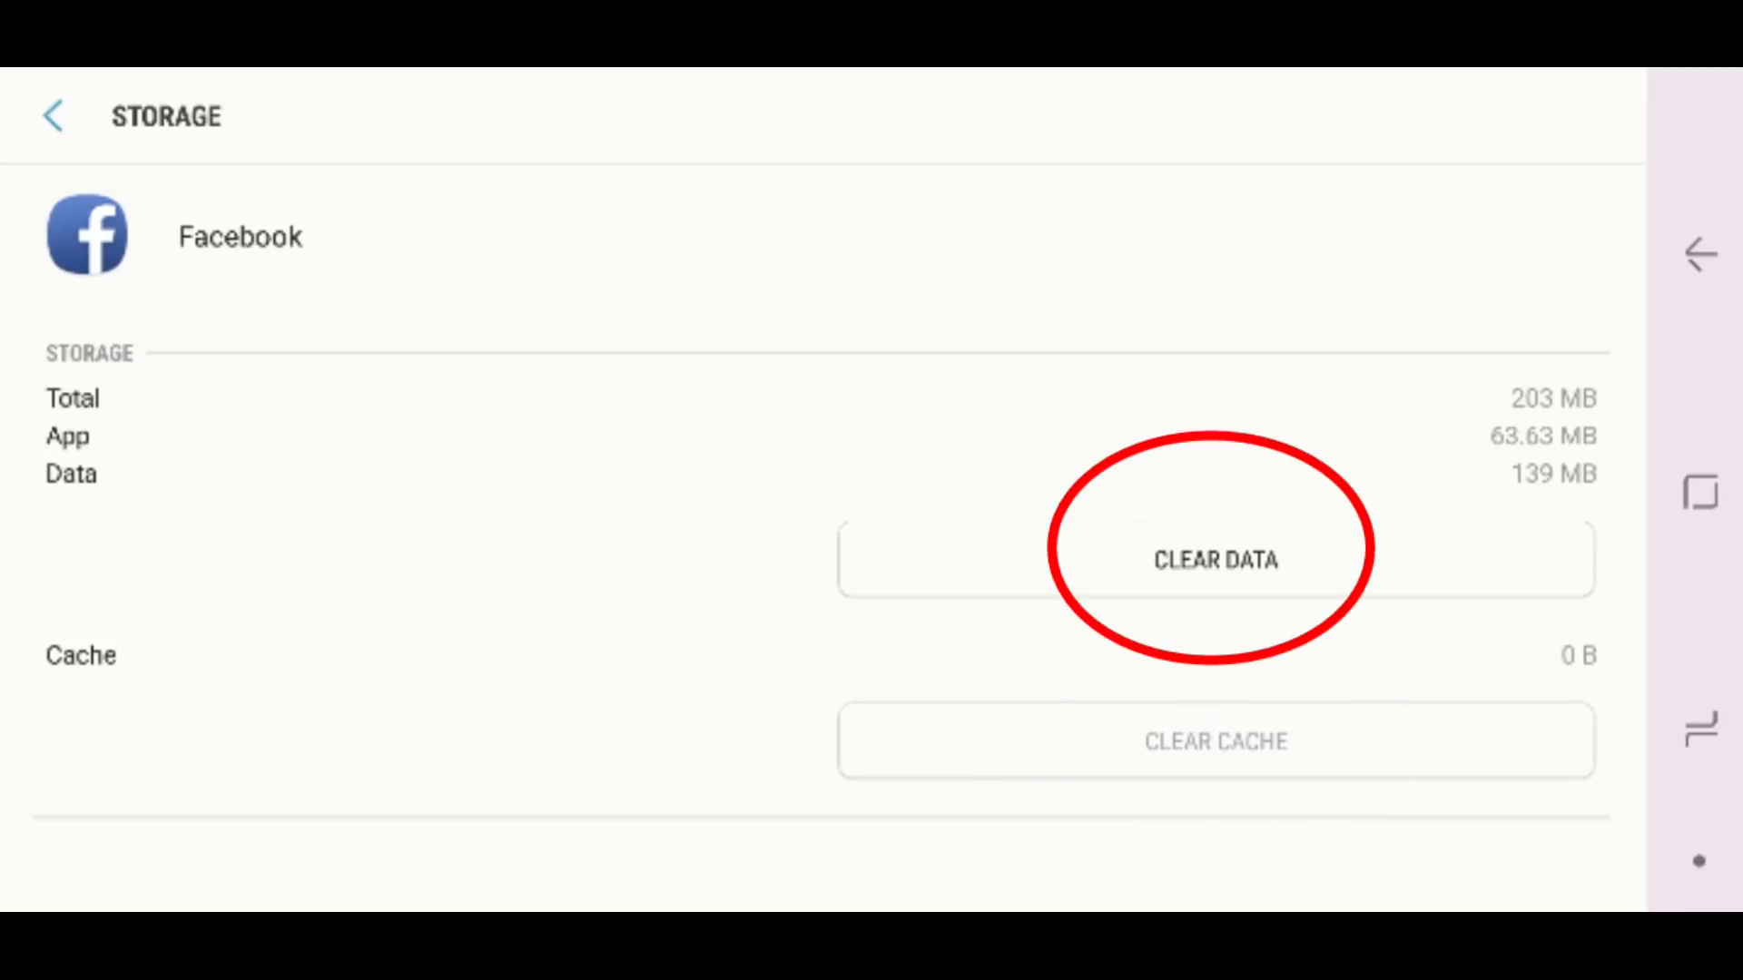
Step: Clear all of Facebook's stored data and confirm the permanent delete
click(1215, 560)
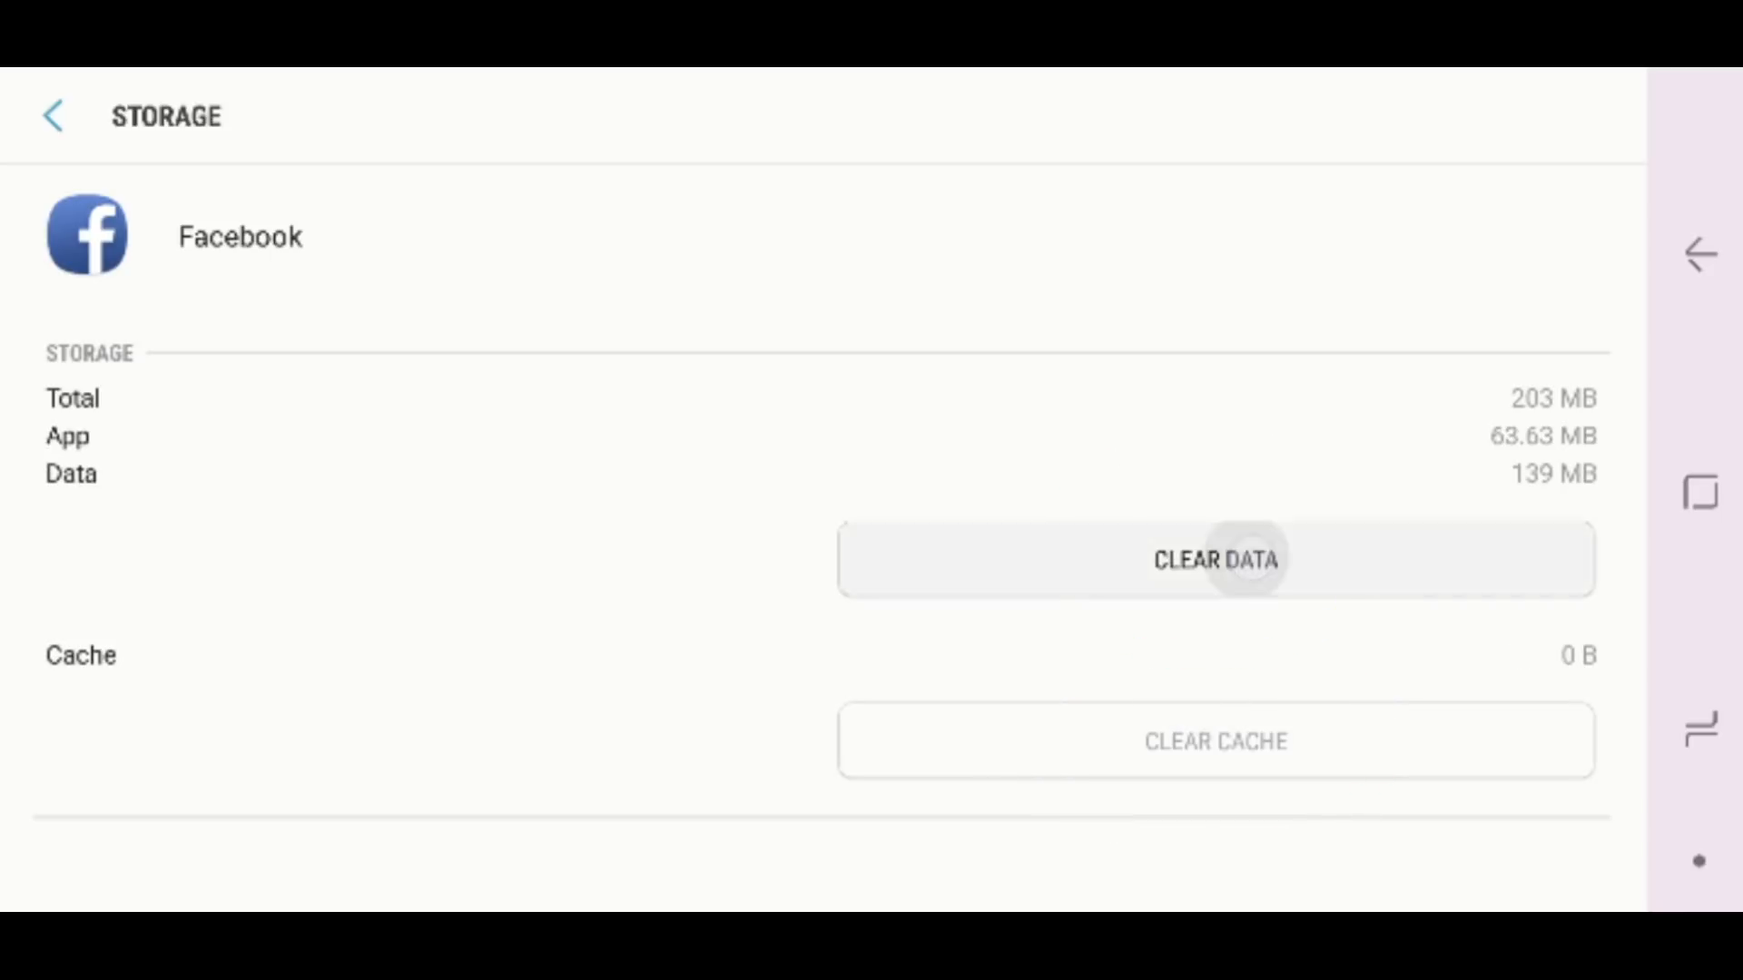
click(1215, 559)
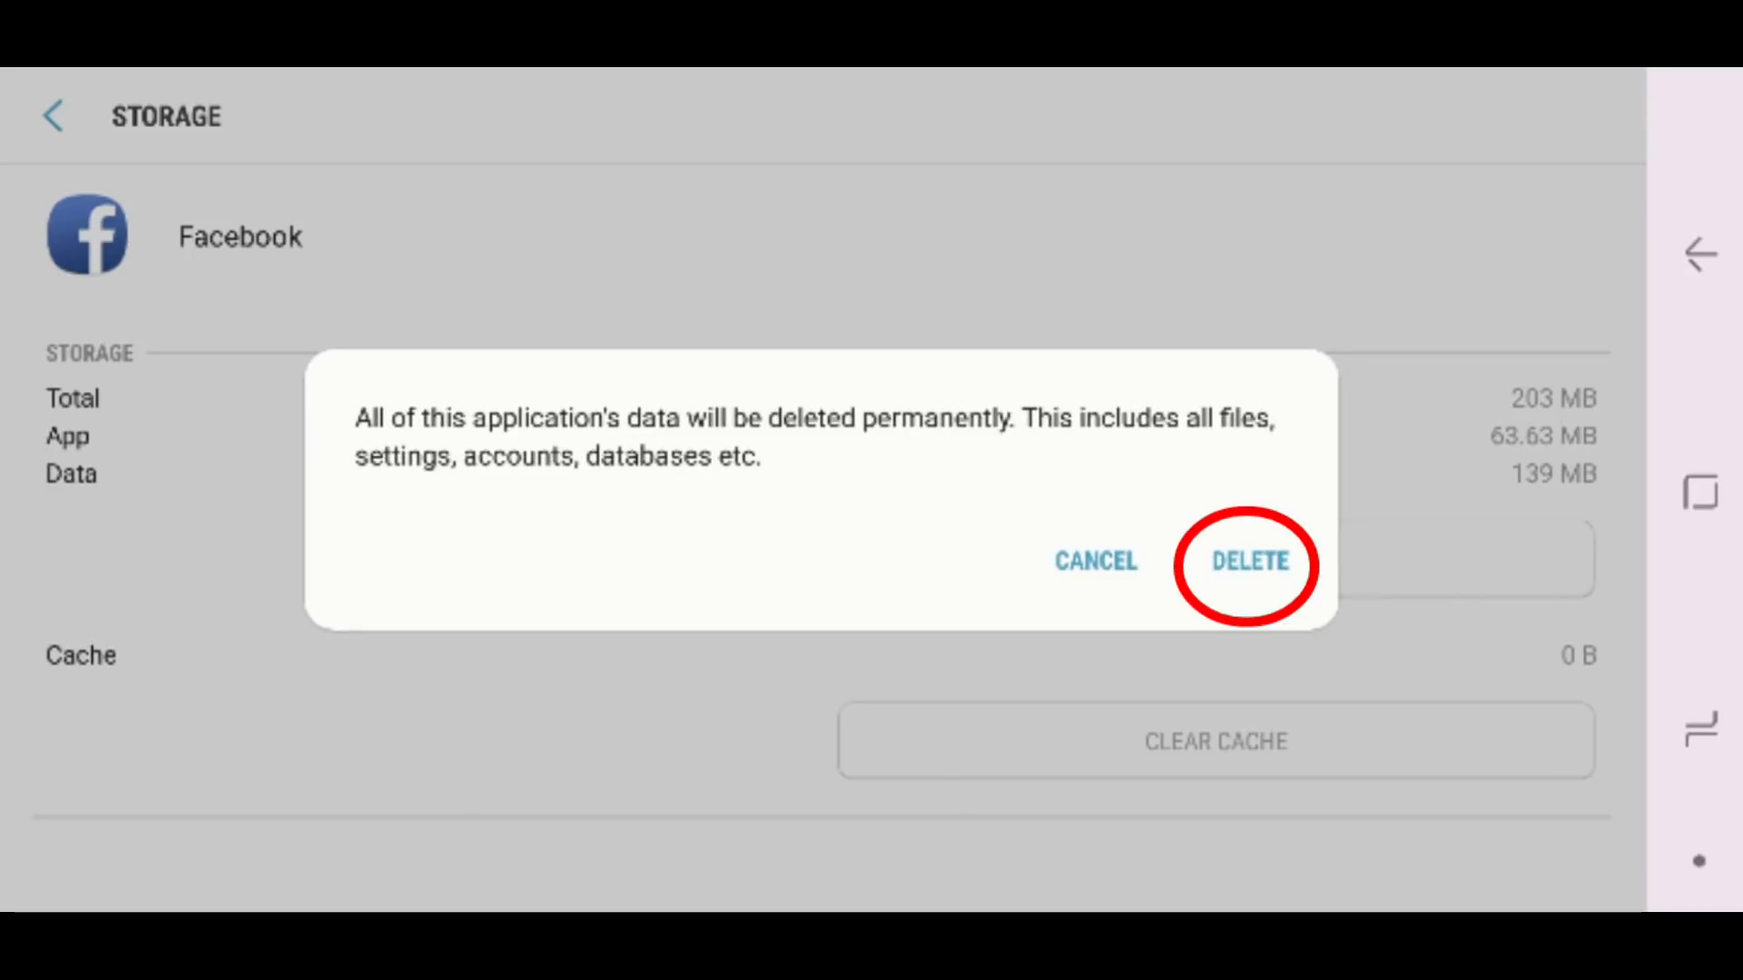
click(1248, 560)
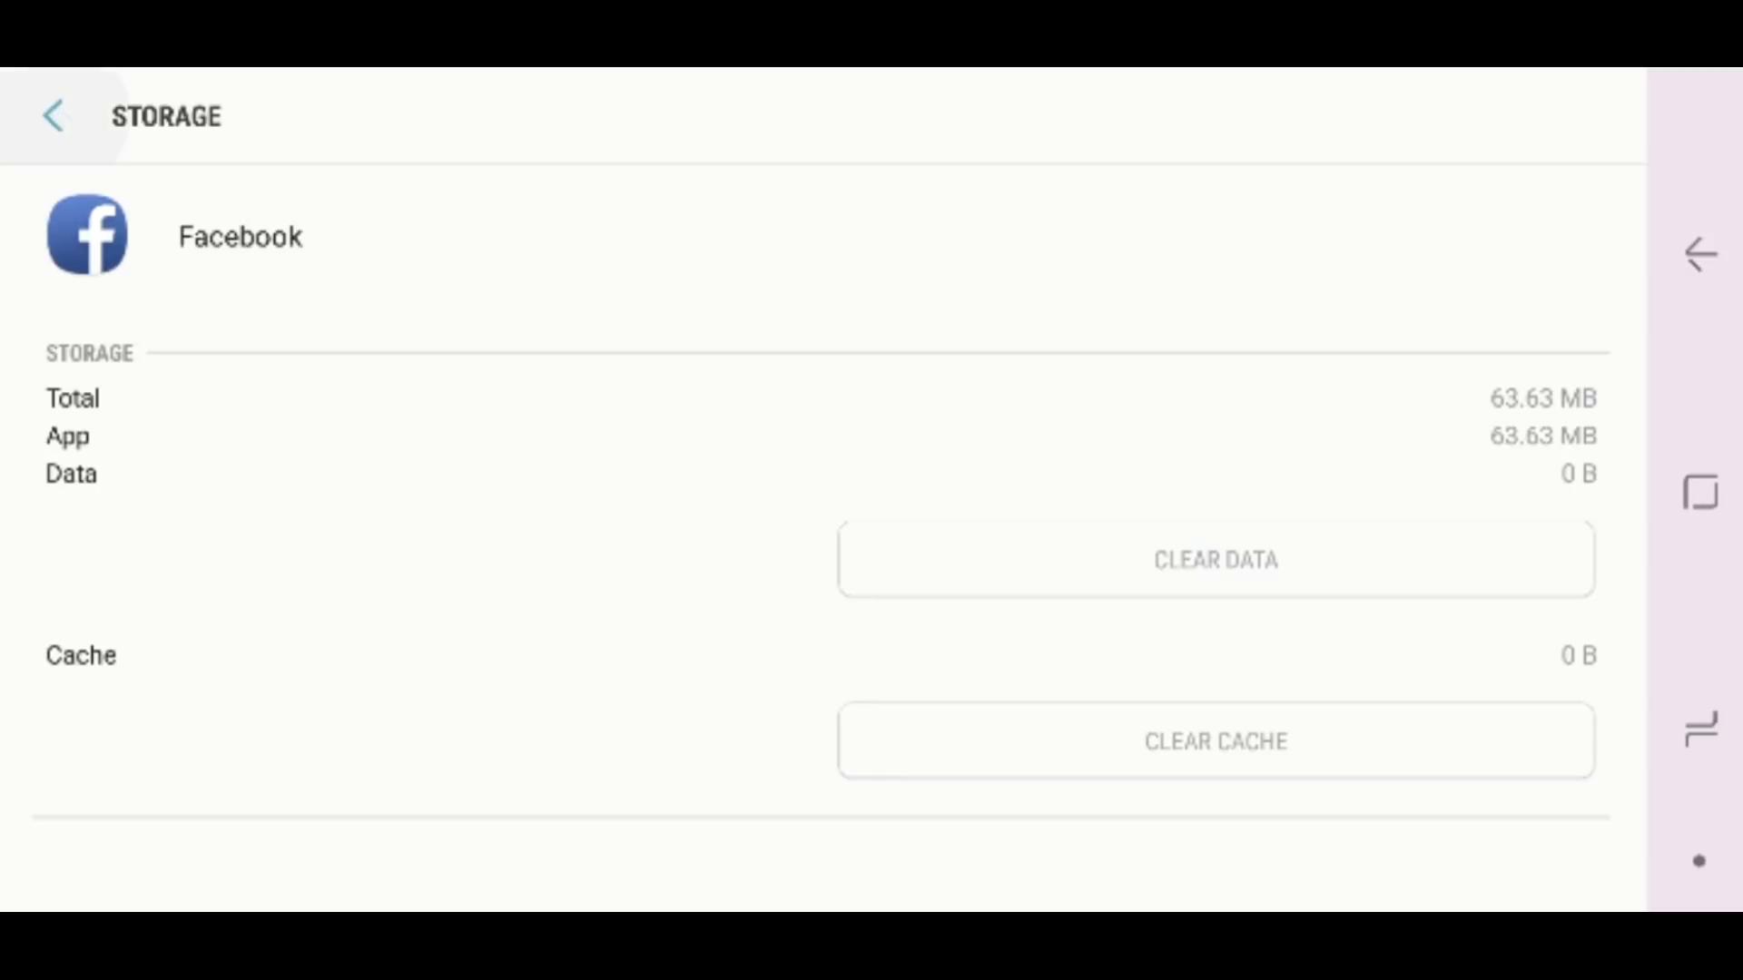
Step: Force stop Facebook from its App info page, confirm, and go back to the main Settings list
click(51, 115)
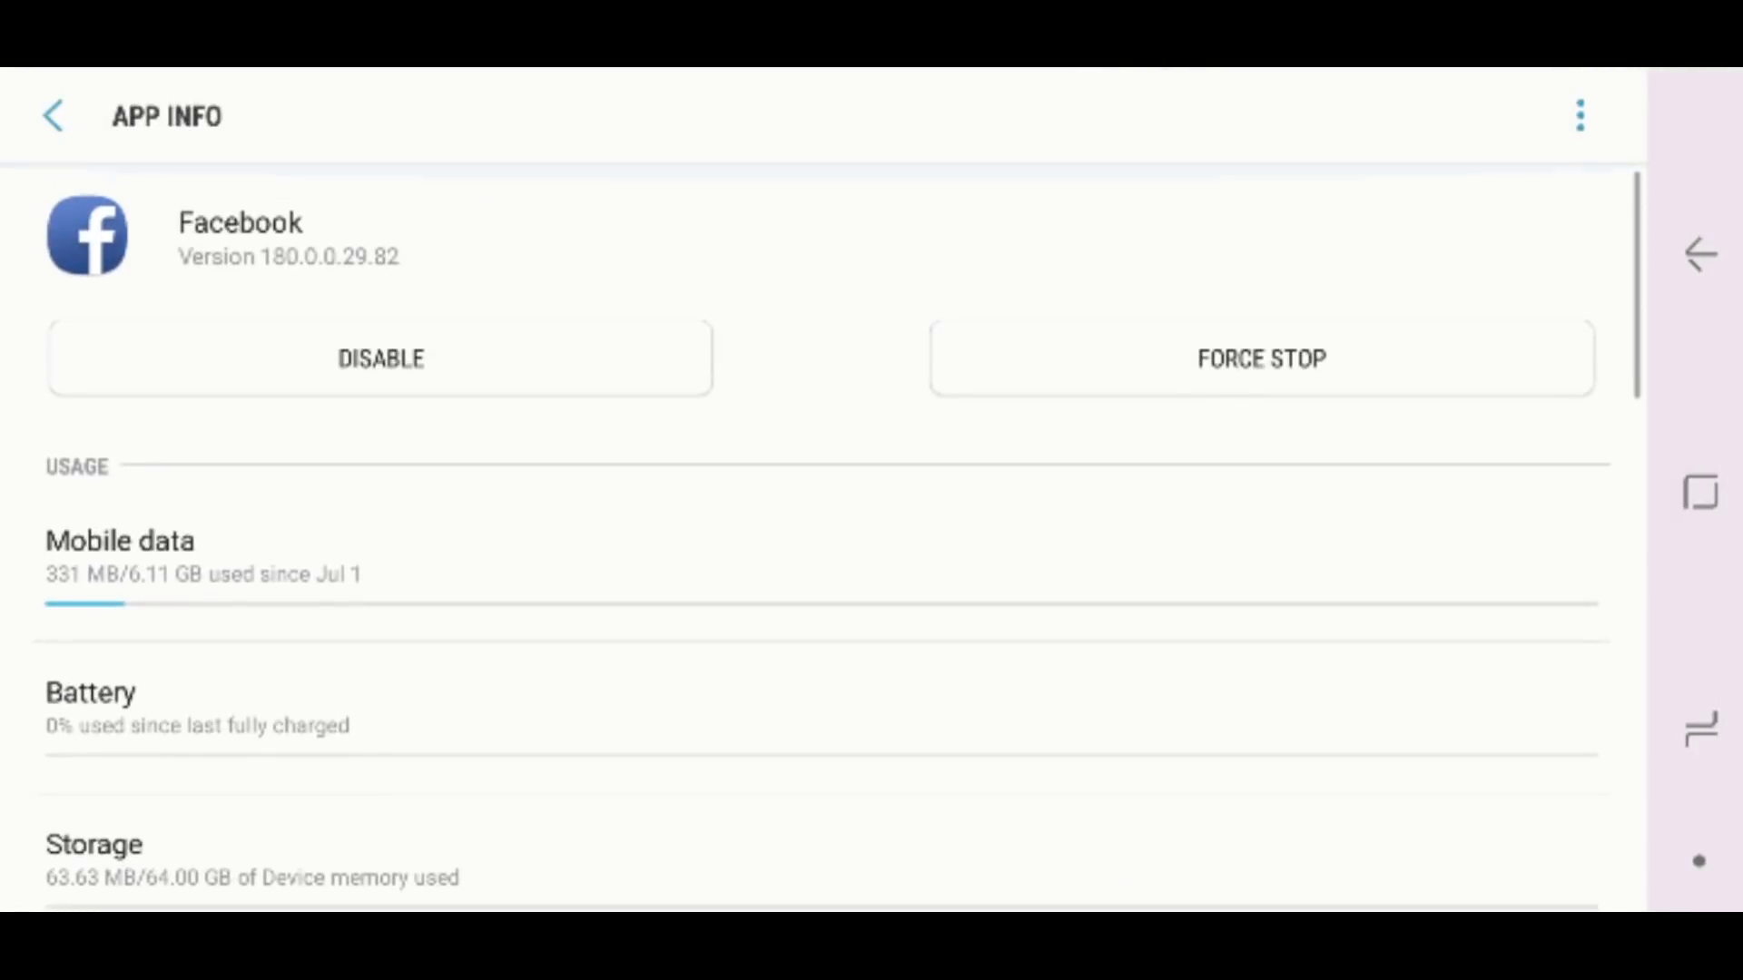
click(1262, 358)
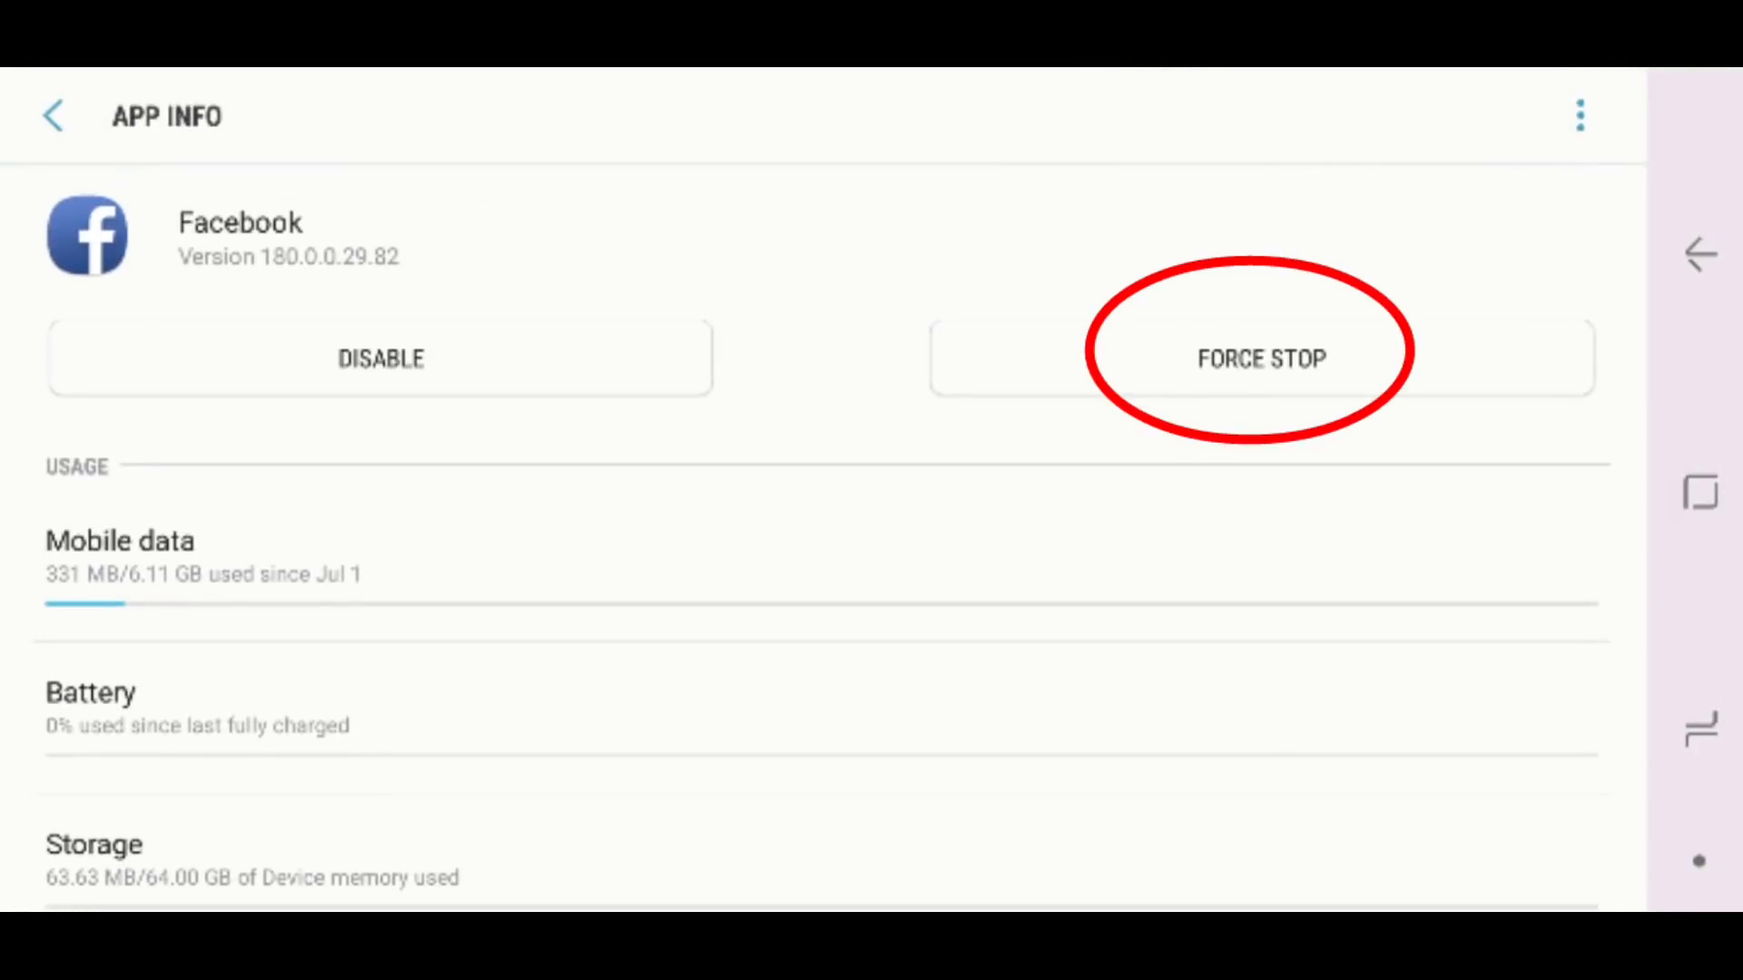
click(1260, 357)
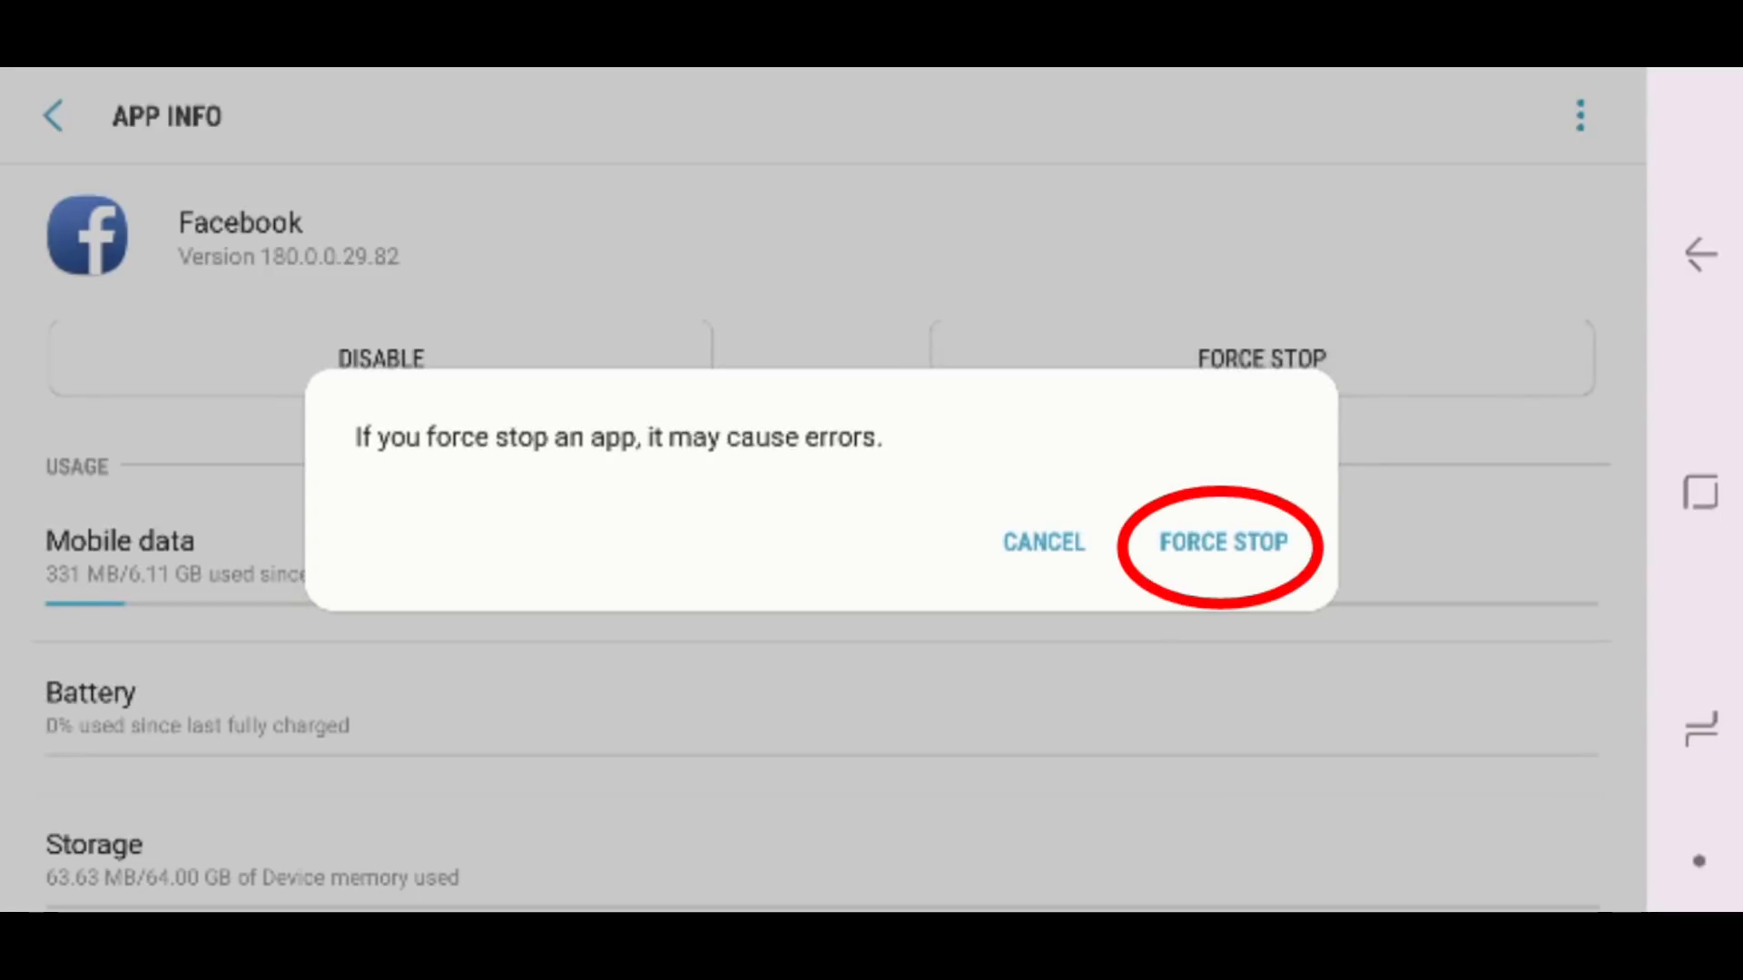
click(1222, 542)
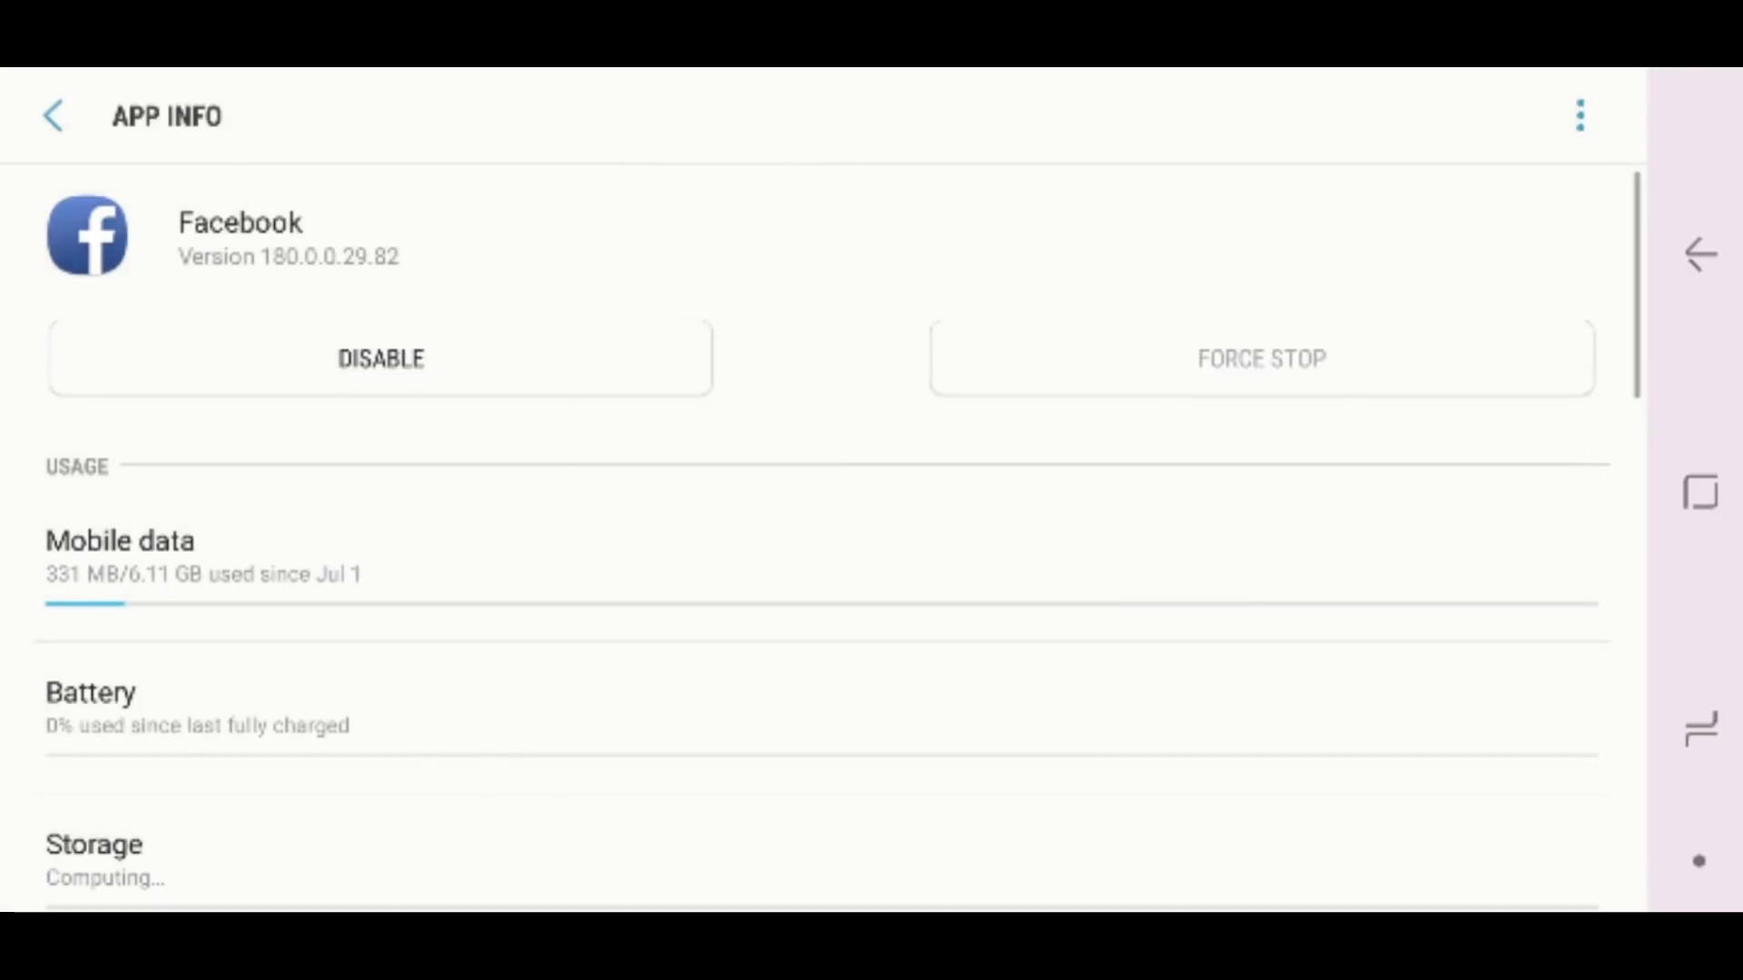
click(53, 114)
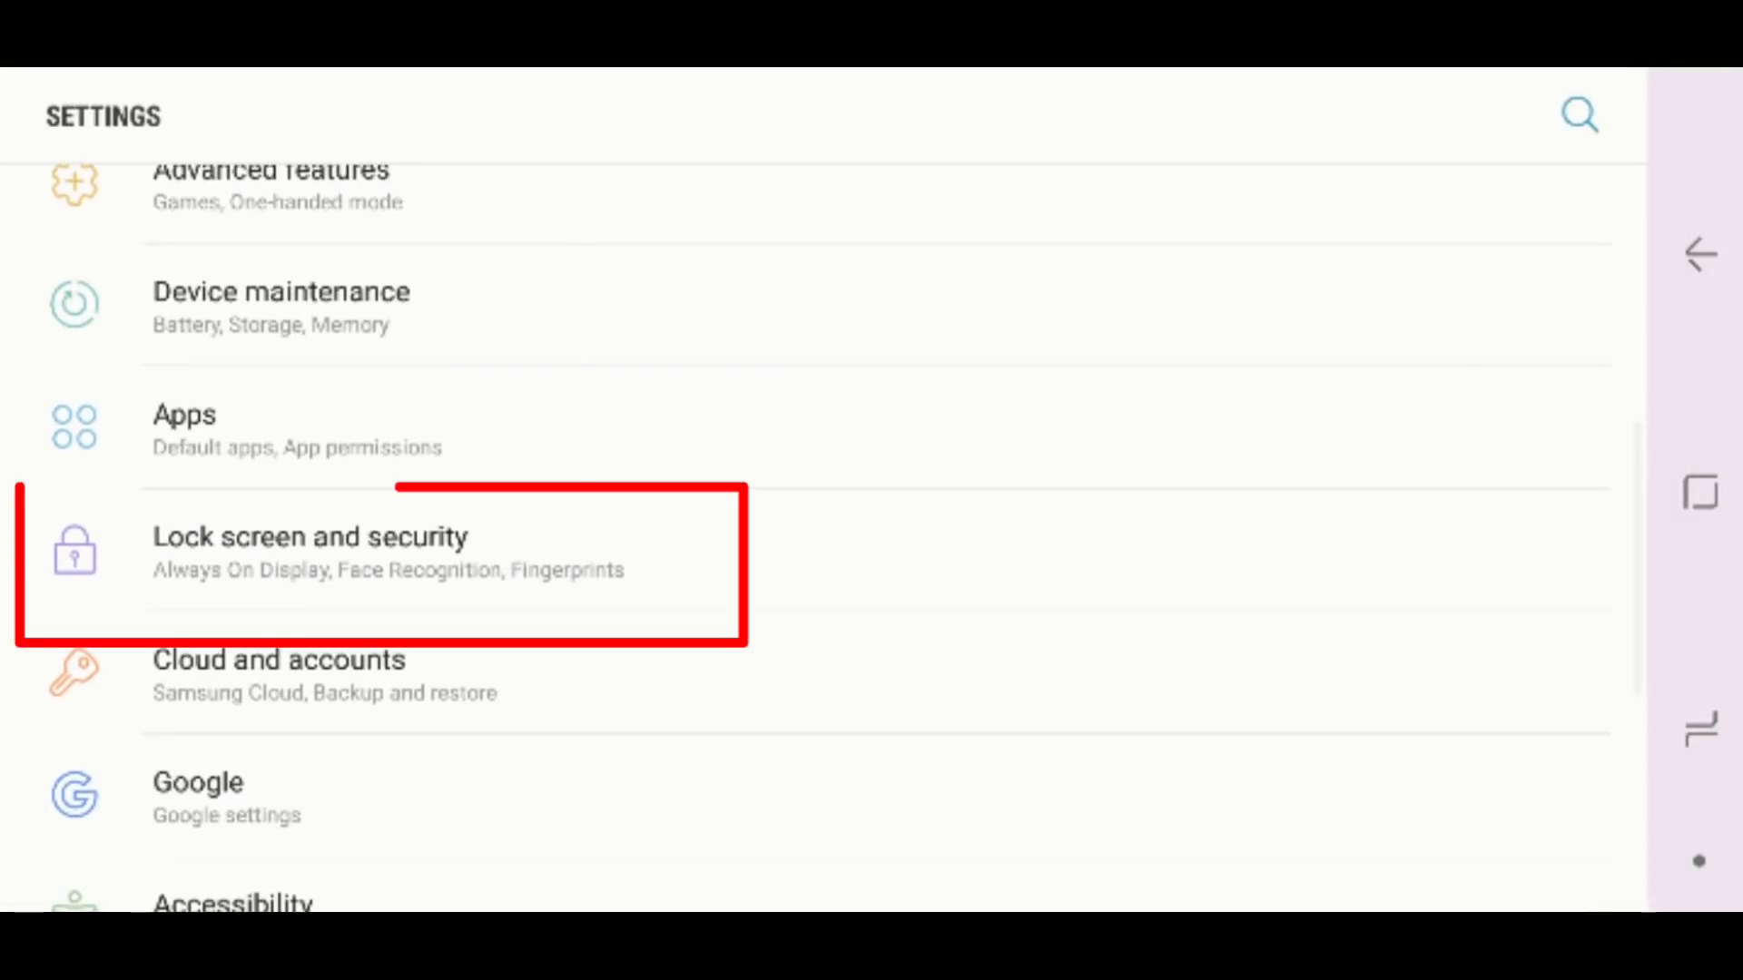
Step: Enter Lock screen and security and go into Other security settings
click(445, 552)
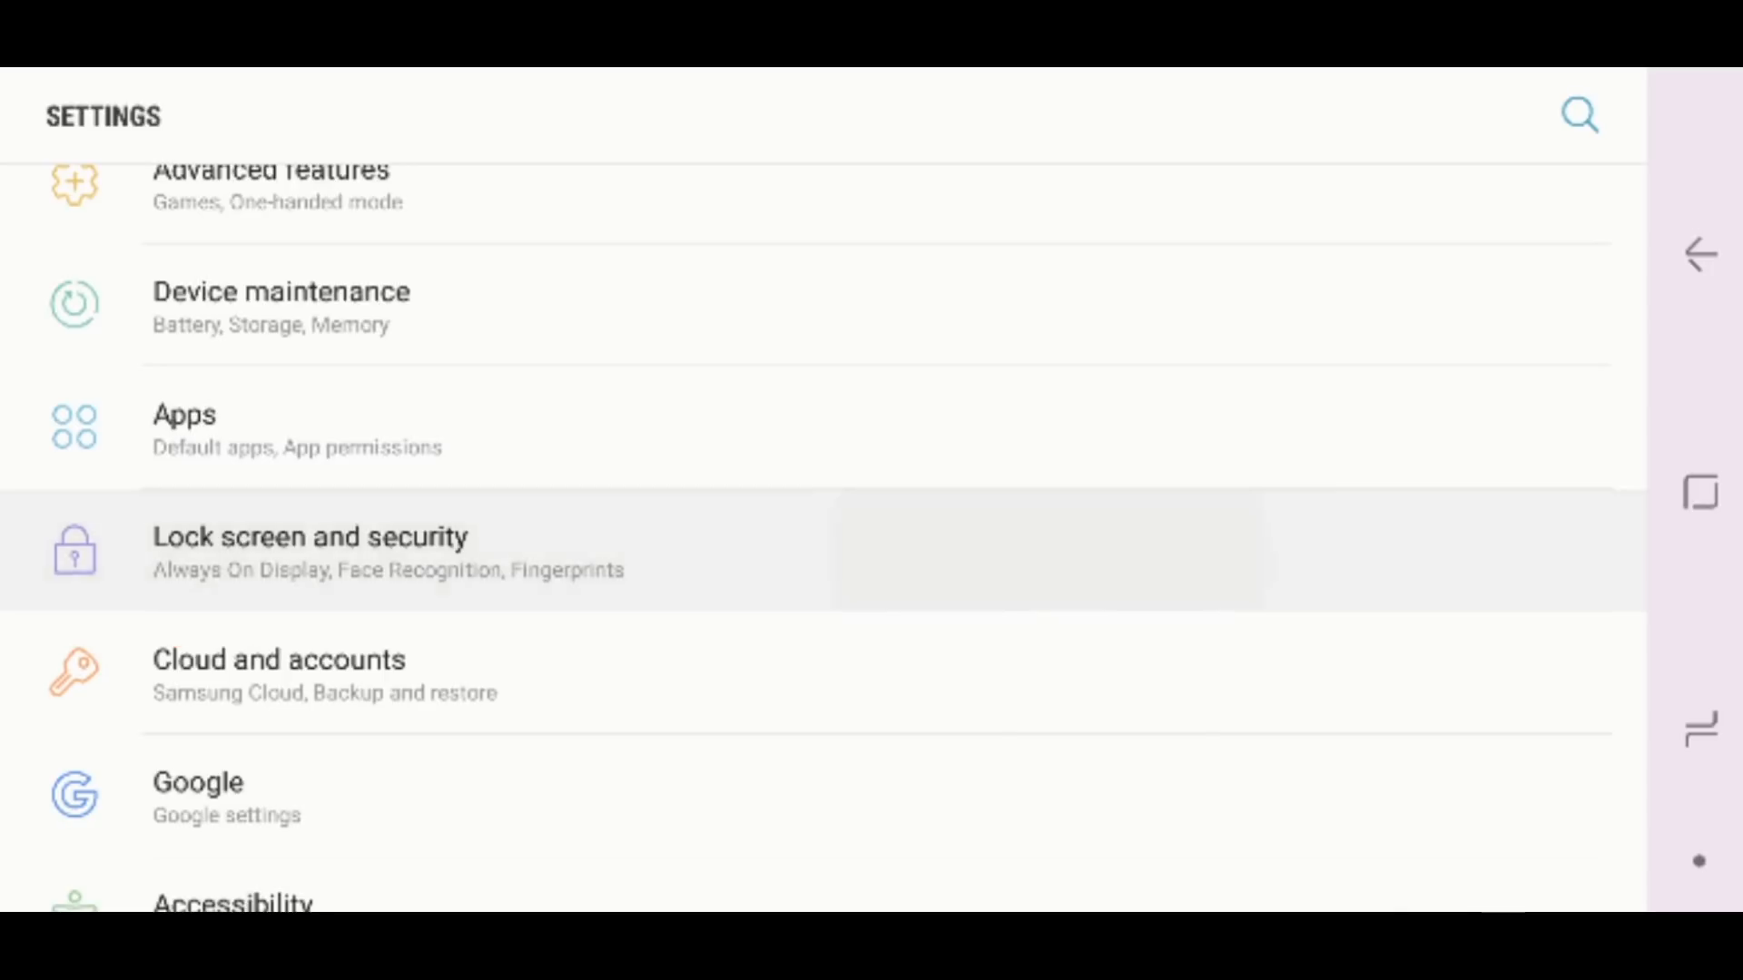
click(310, 551)
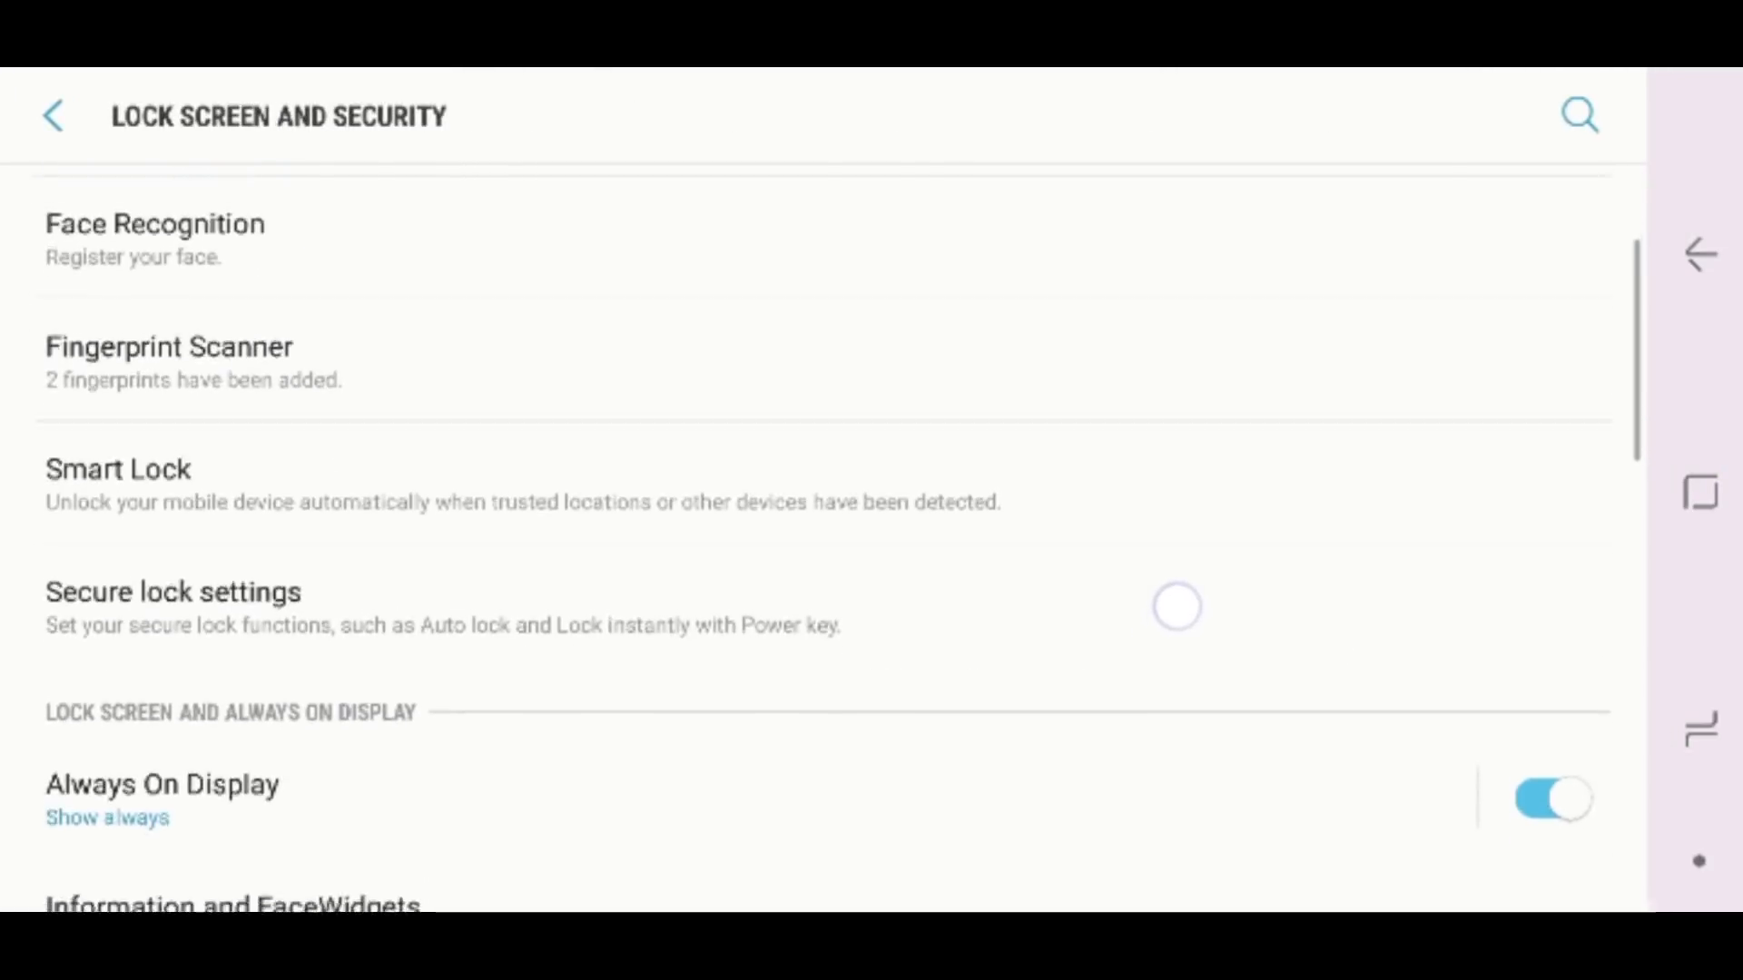
scroll(down, 3)
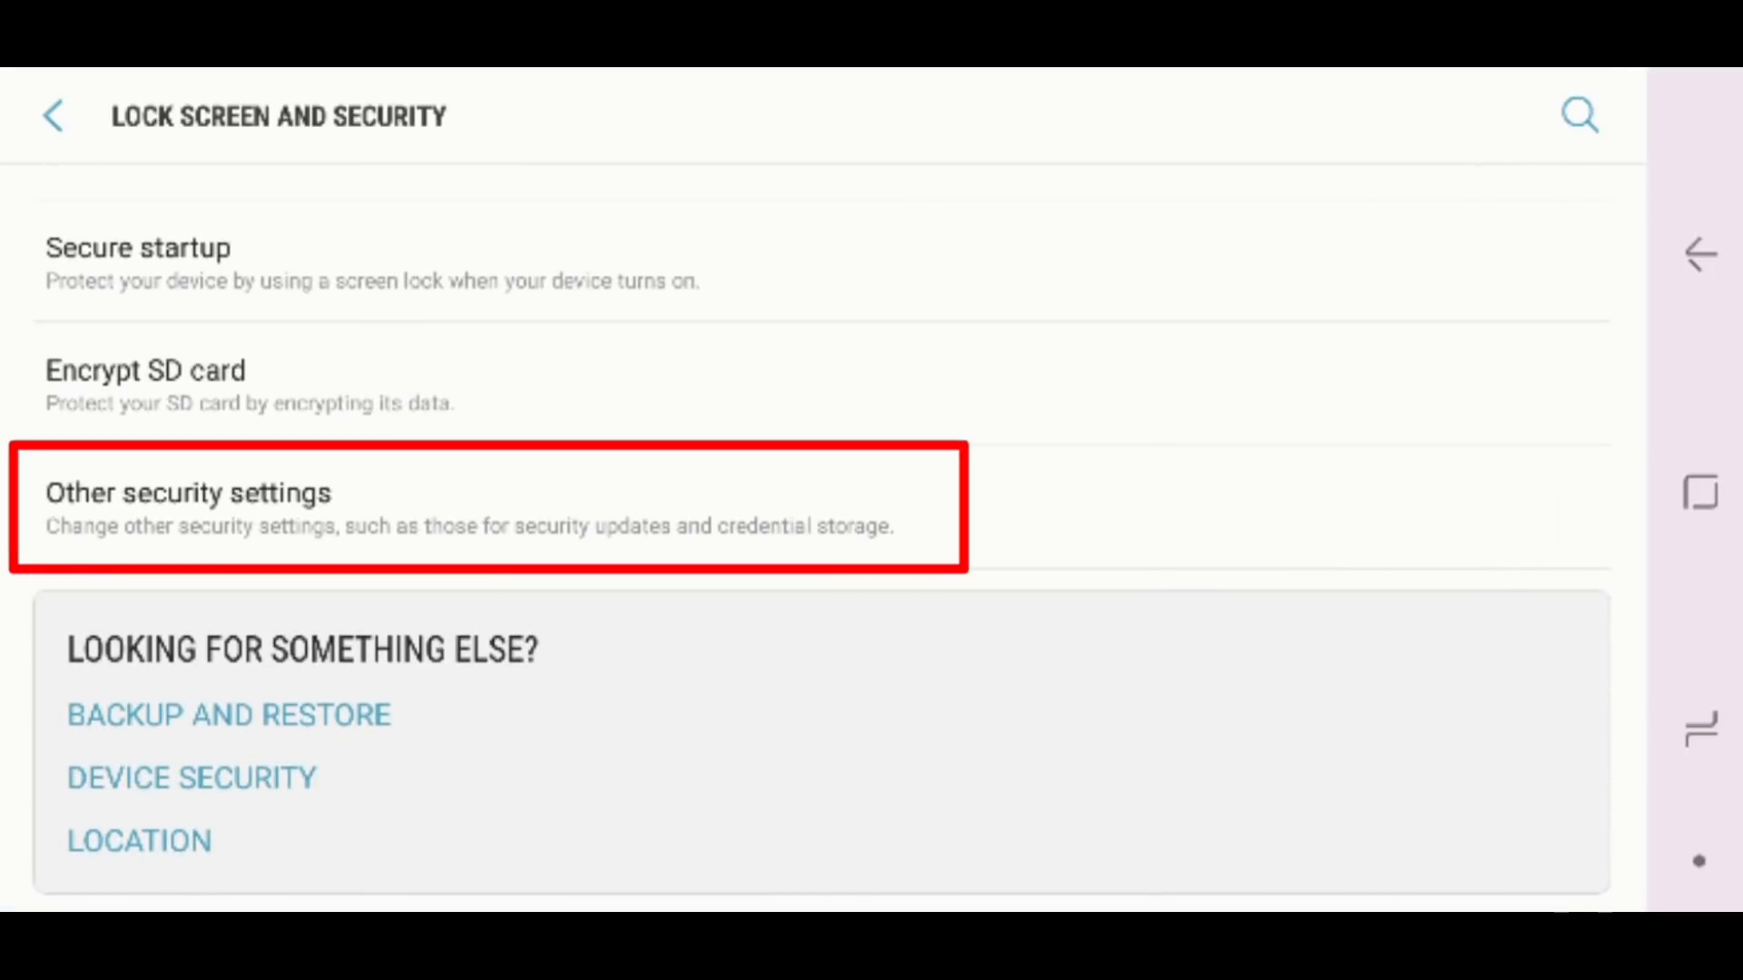
click(189, 493)
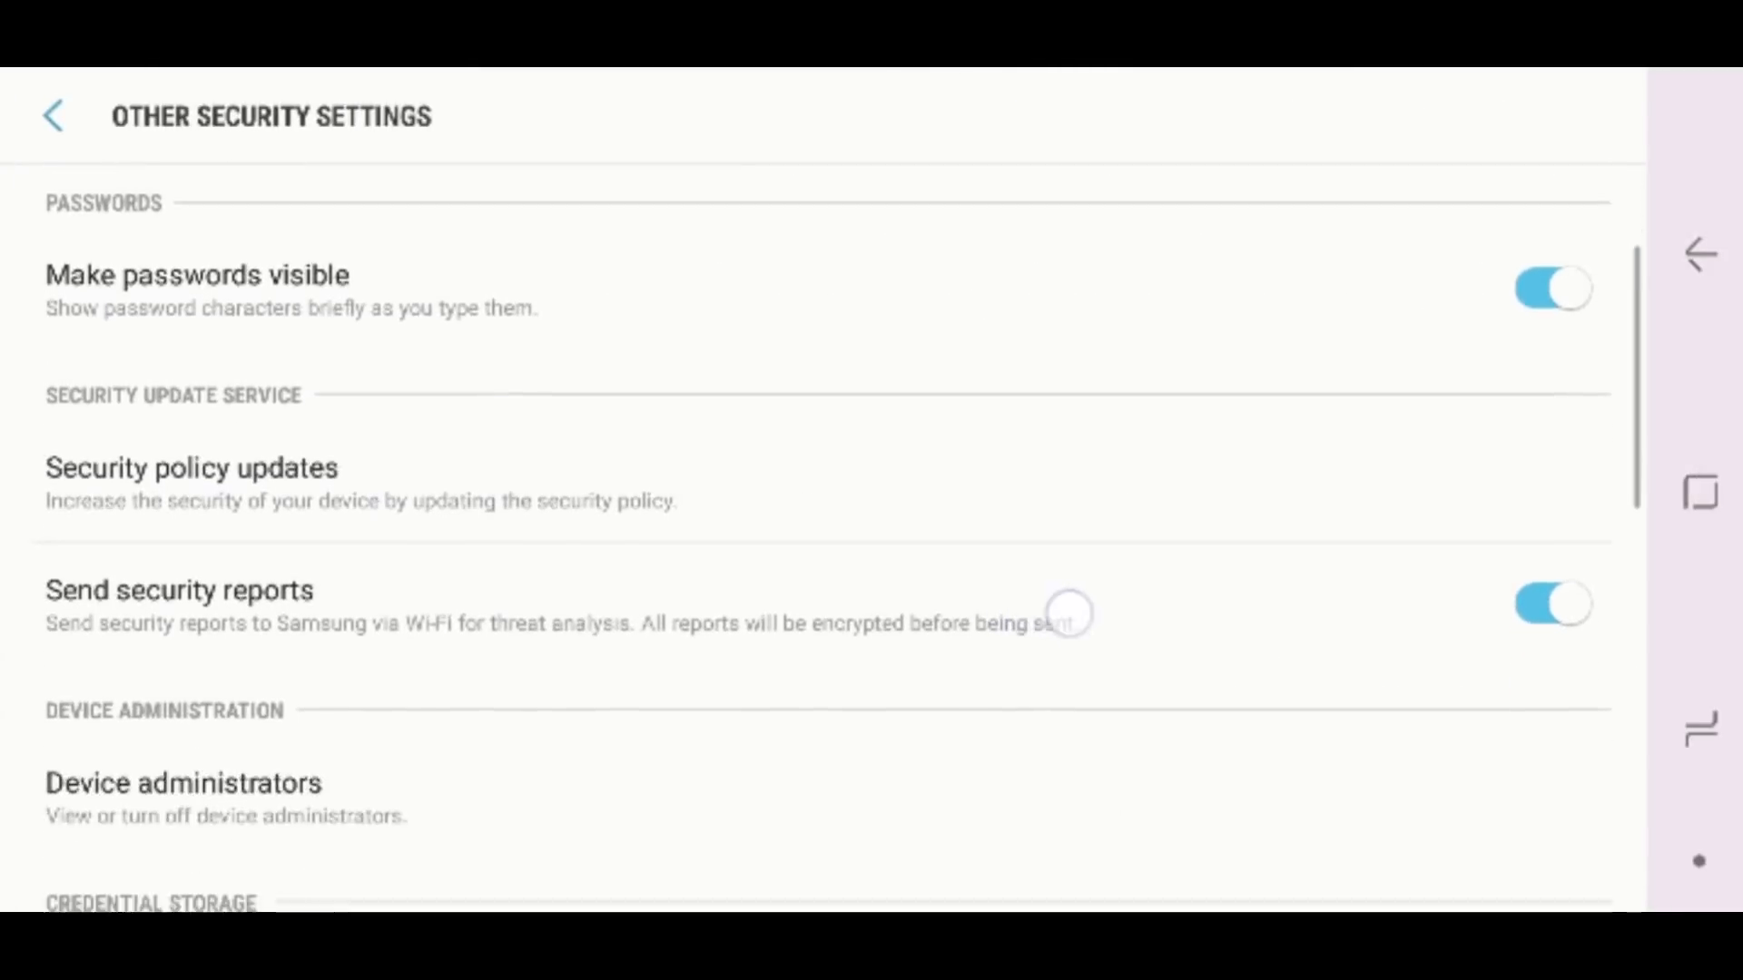
Step: Activate Find My Device under Device administrators, then back out to the home screen
scroll(down, 3)
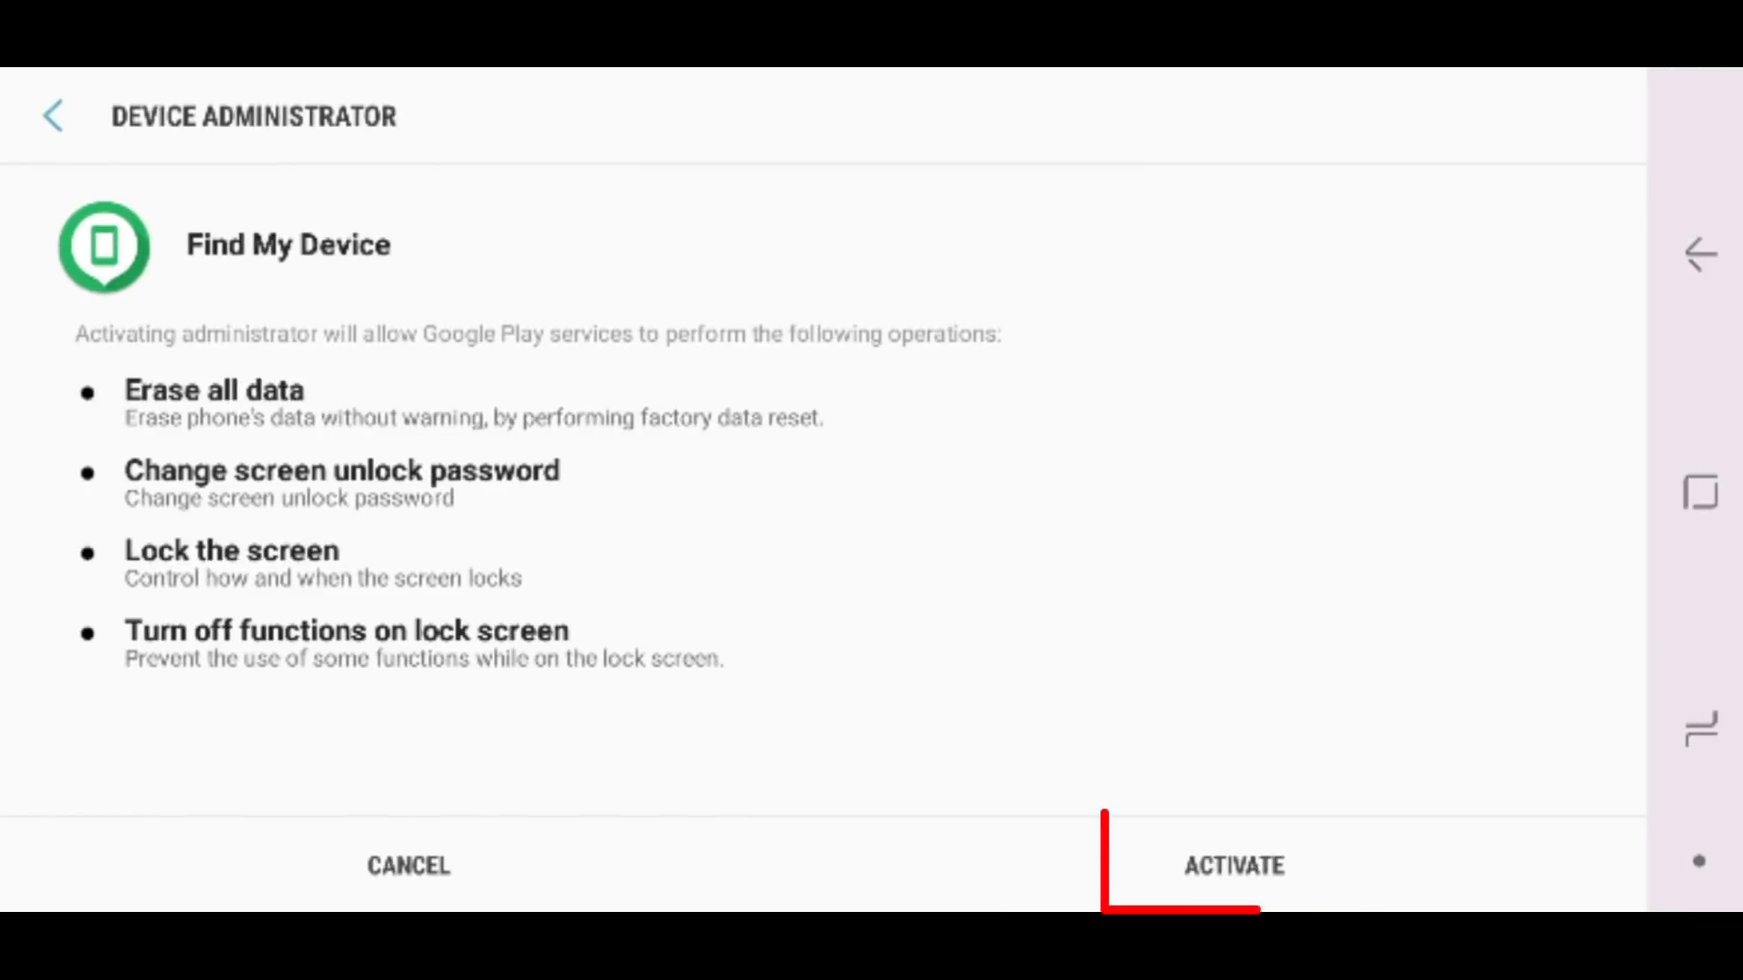
click(1233, 866)
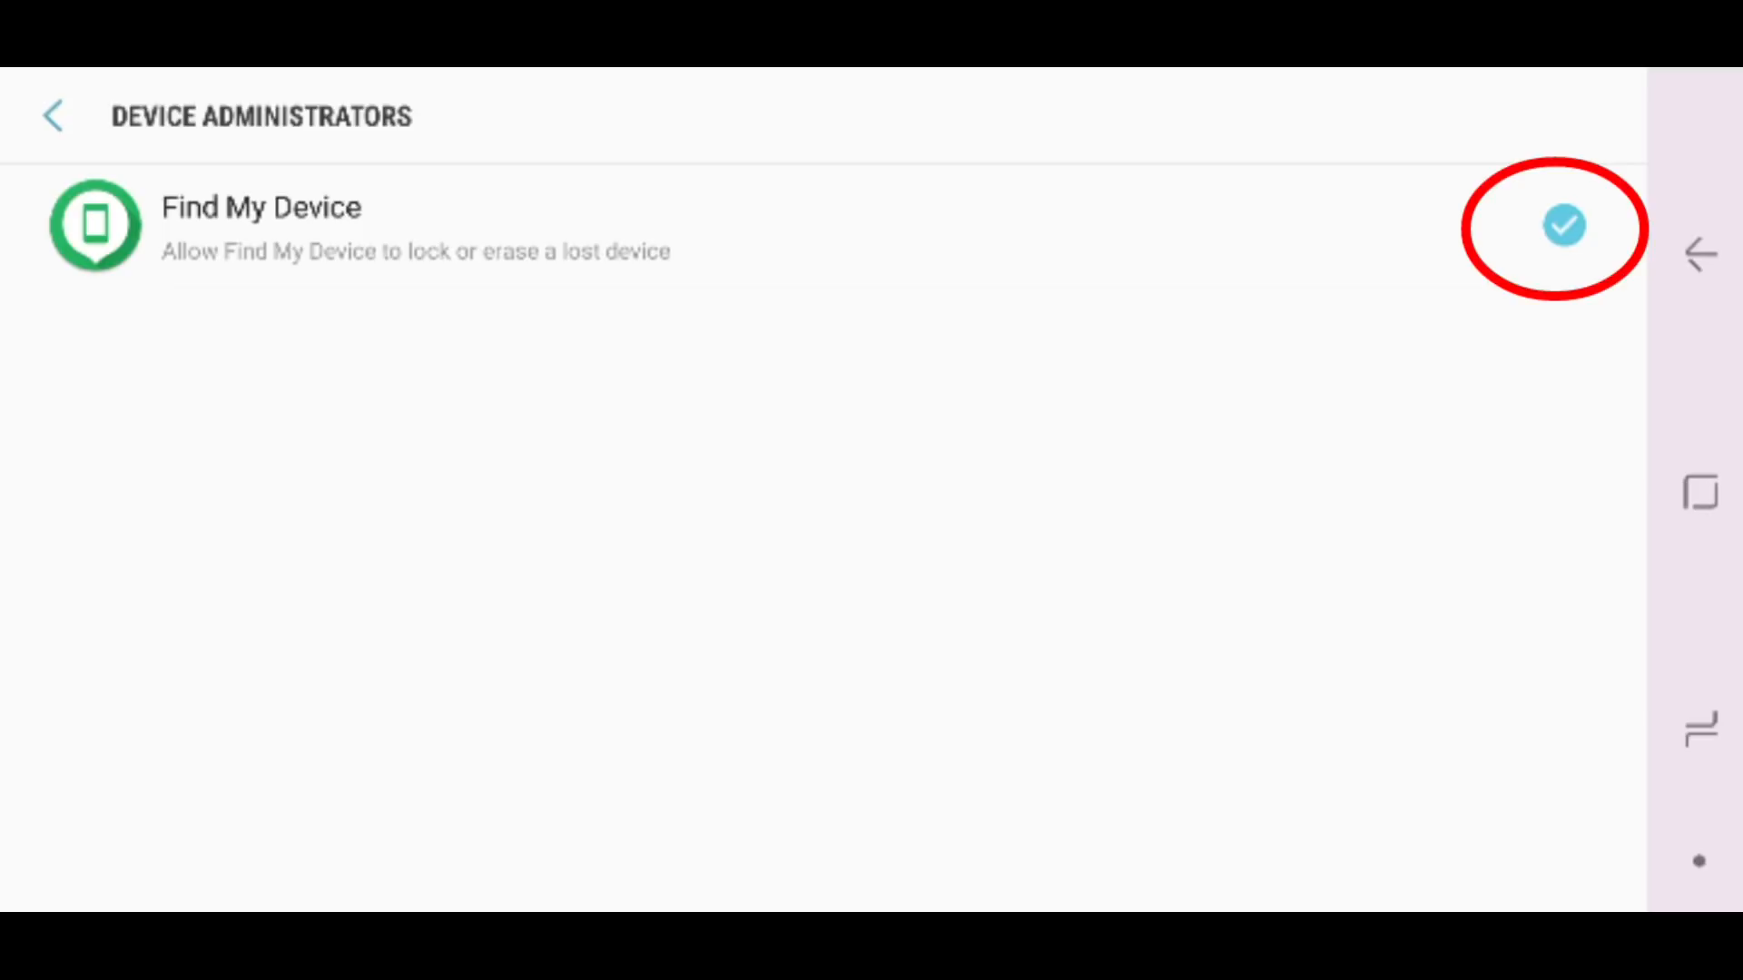
click(52, 114)
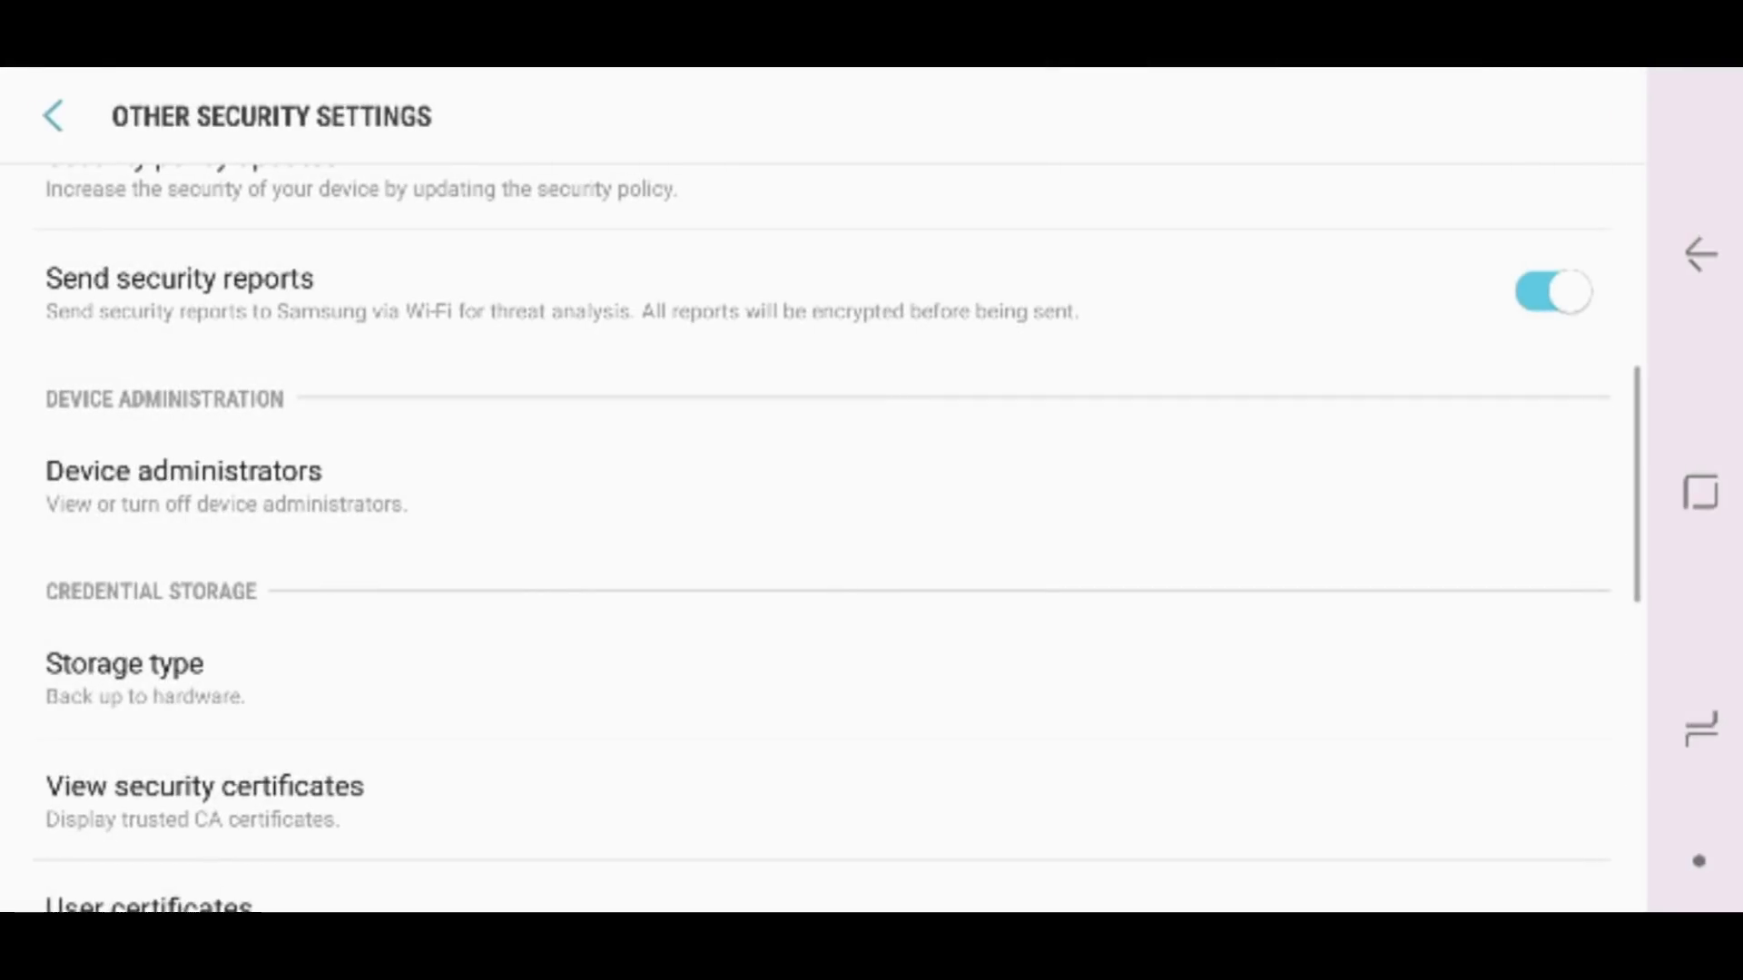
click(50, 116)
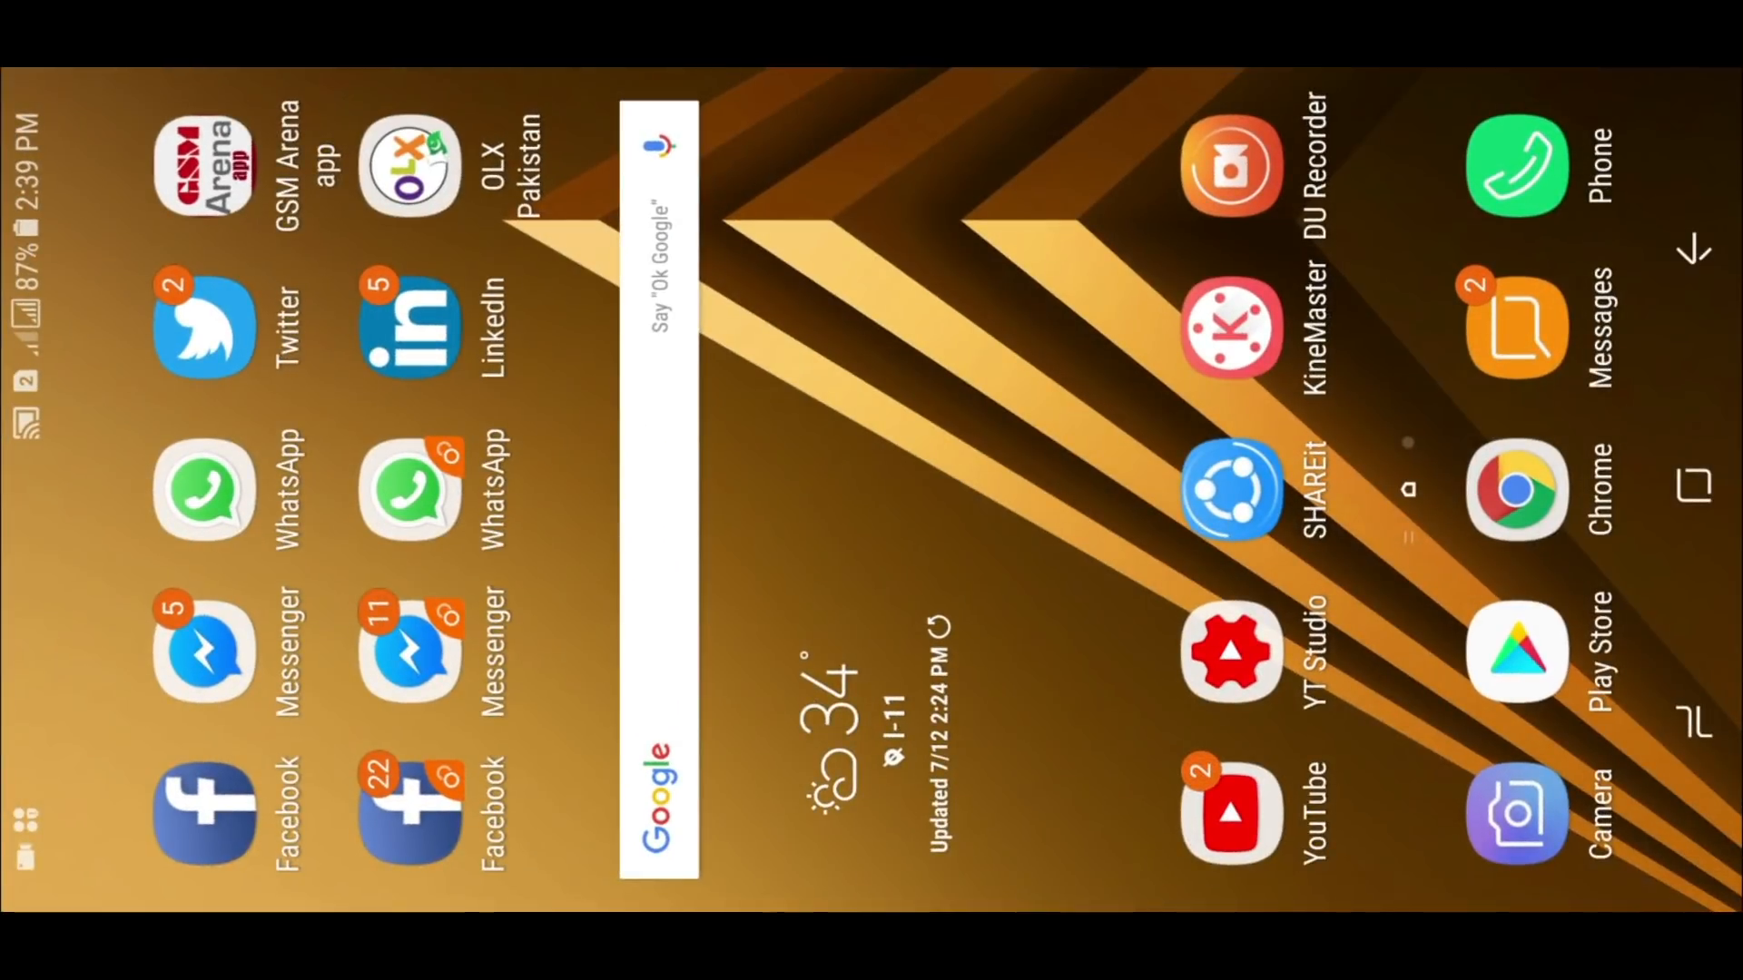
click(205, 811)
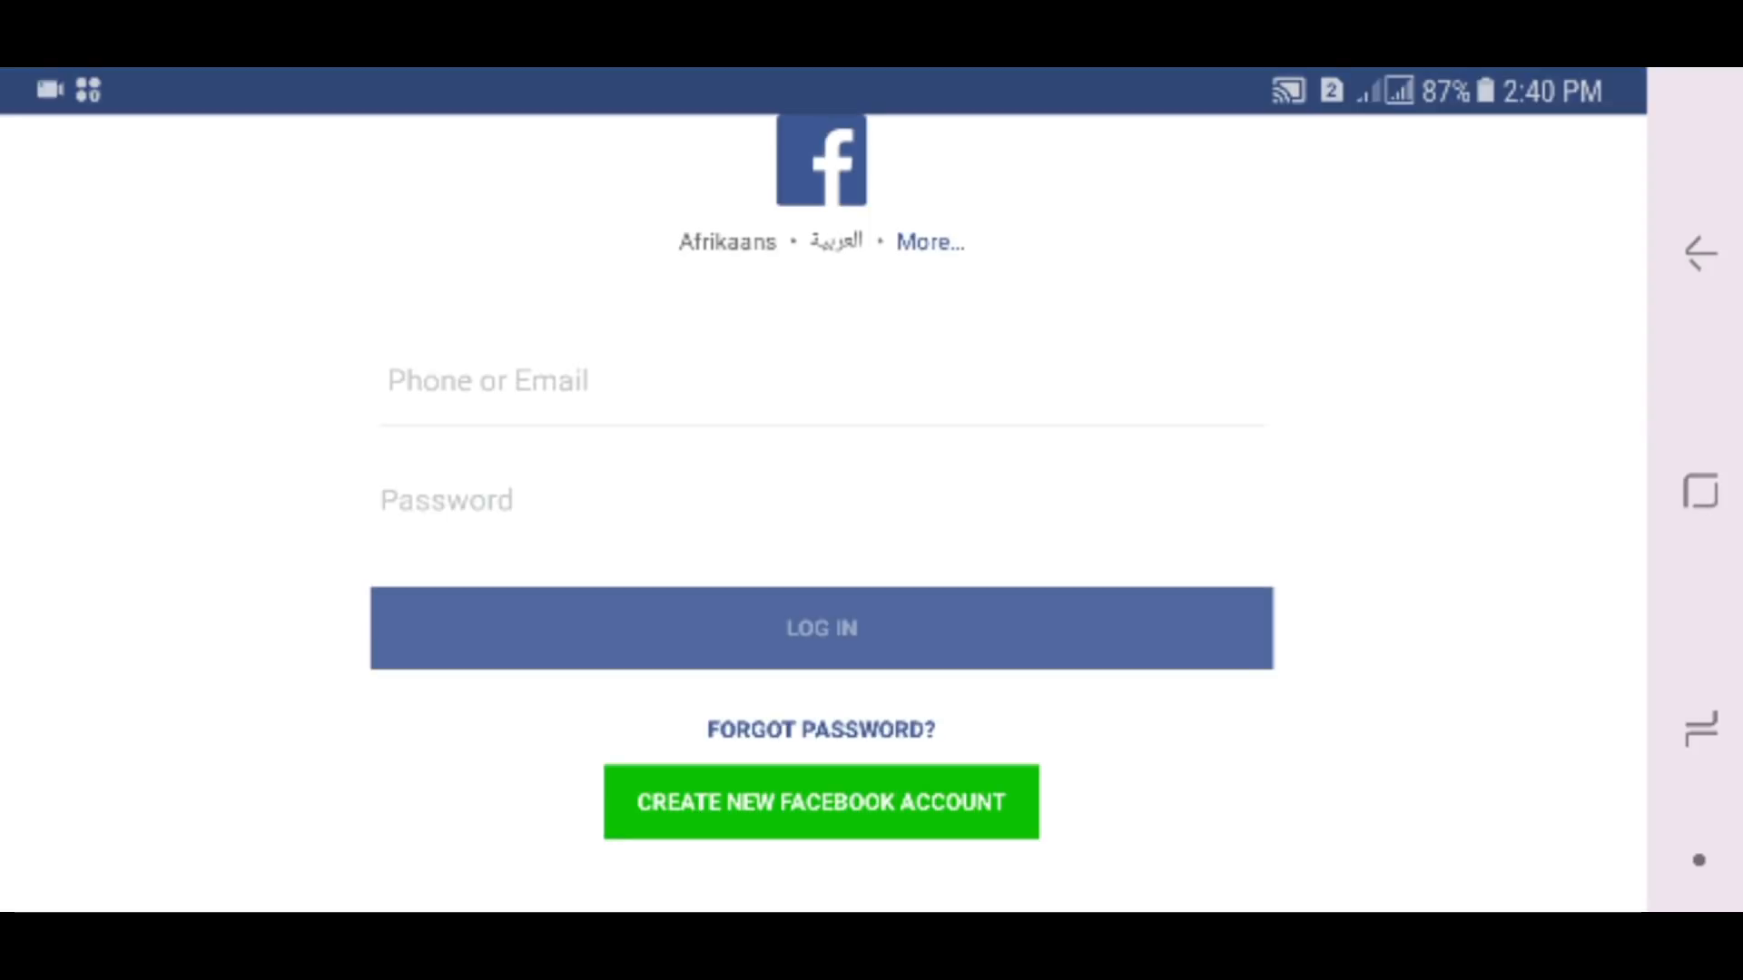
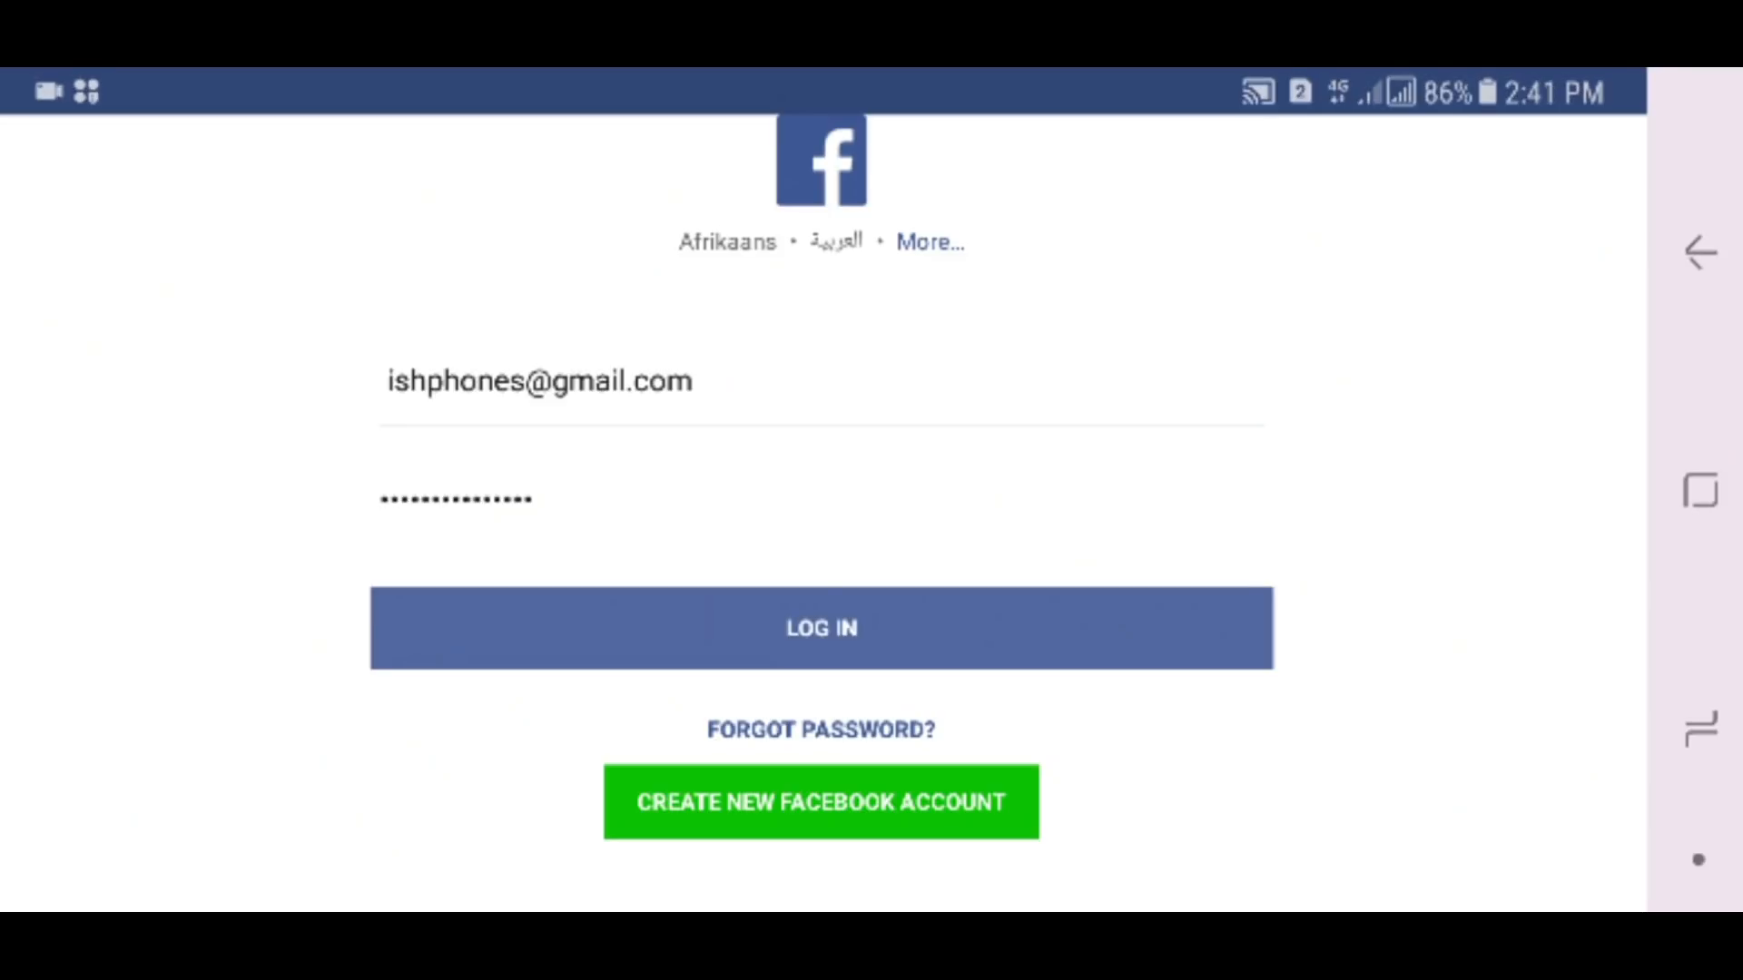
click(821, 628)
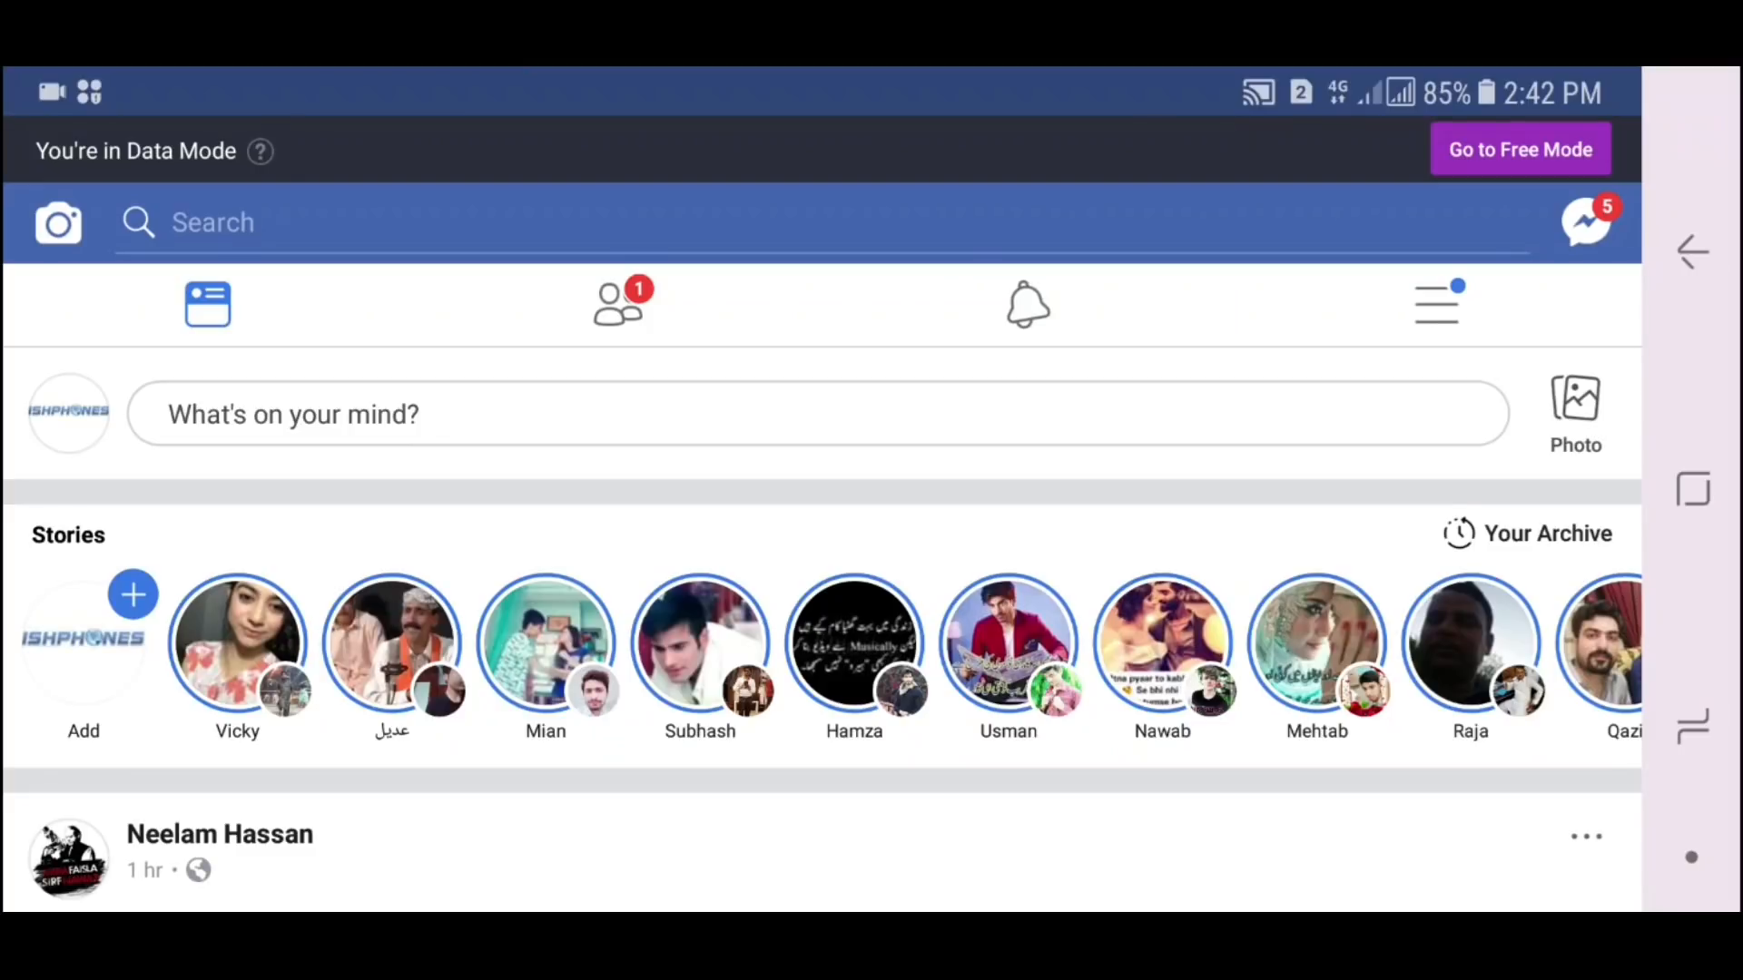